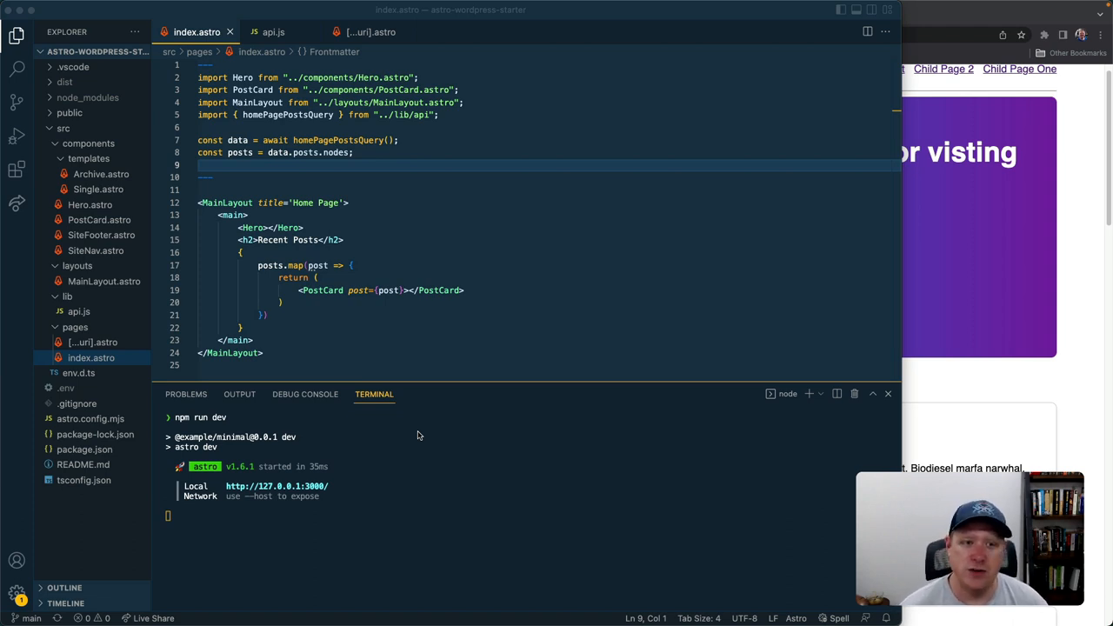
pyautogui.moveTo(233, 407)
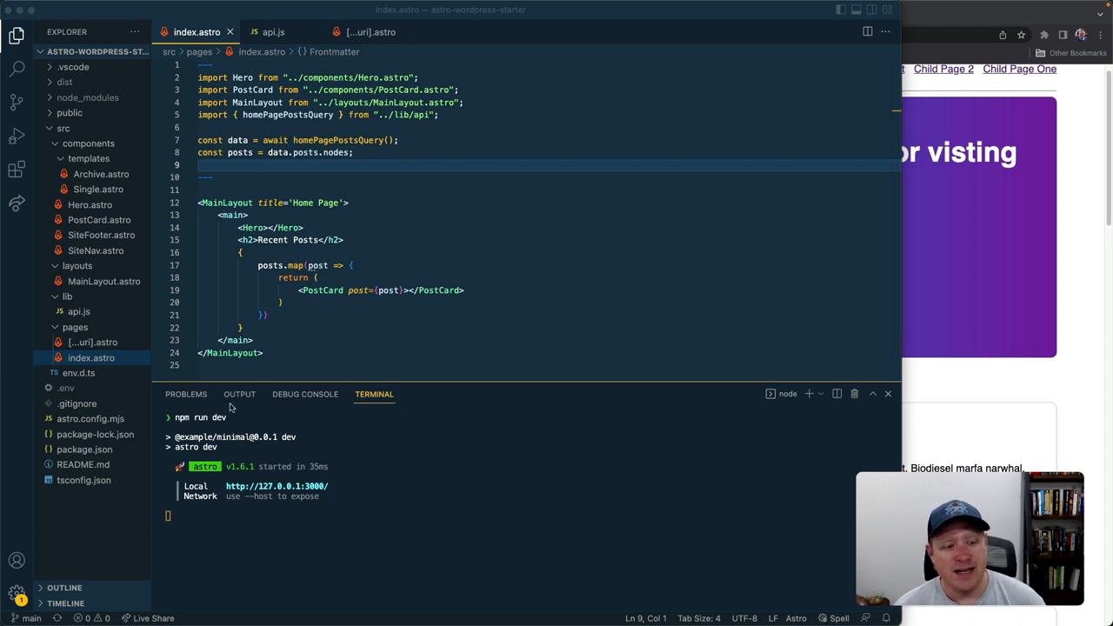
pyautogui.moveTo(94, 338)
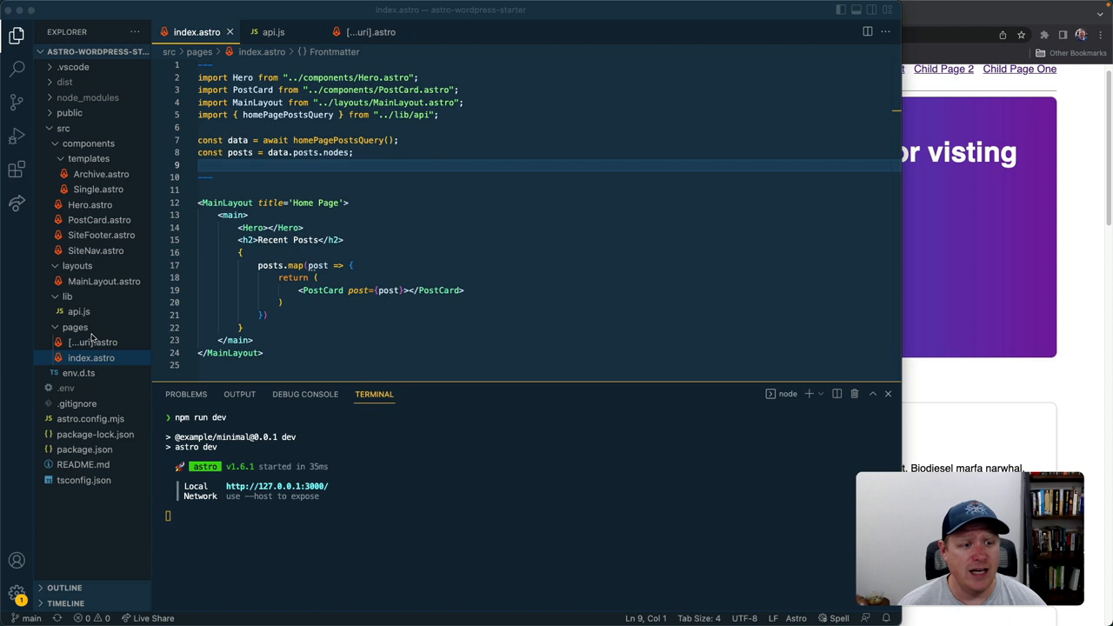
pyautogui.moveTo(87, 336)
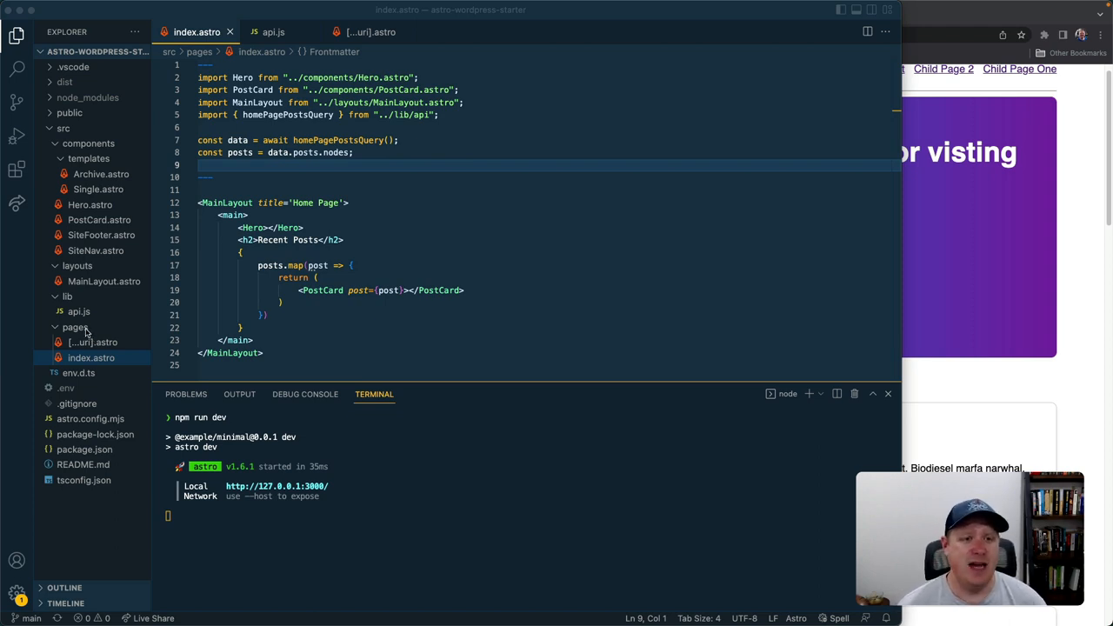
pyautogui.moveTo(299, 295)
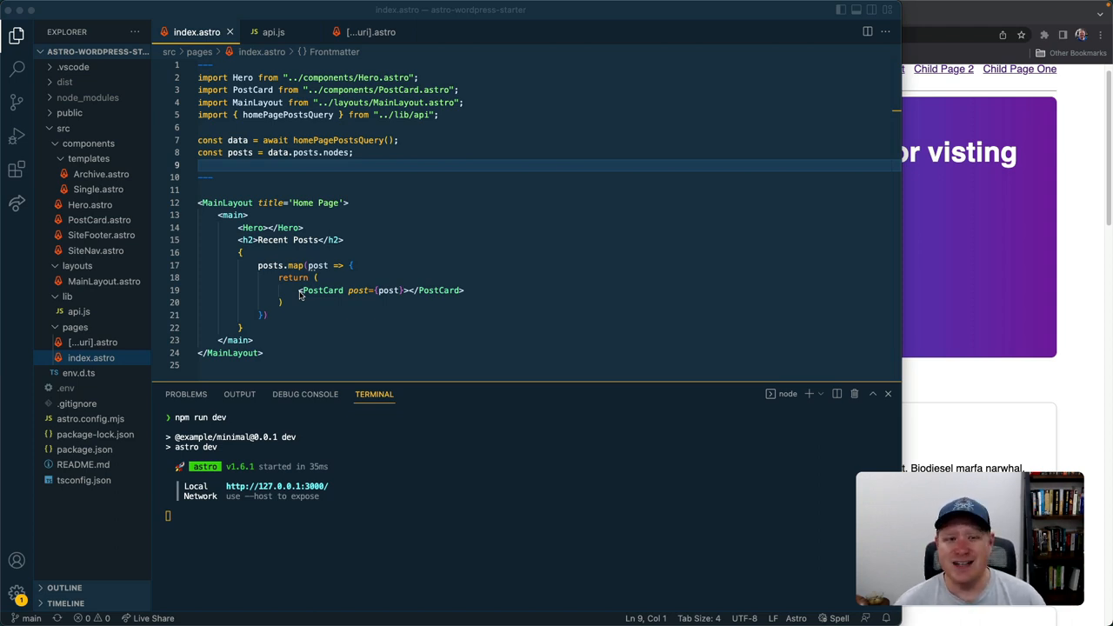
# Review index.astro's frontmatter imports and follow the api import into api.js
pyautogui.click(233, 178)
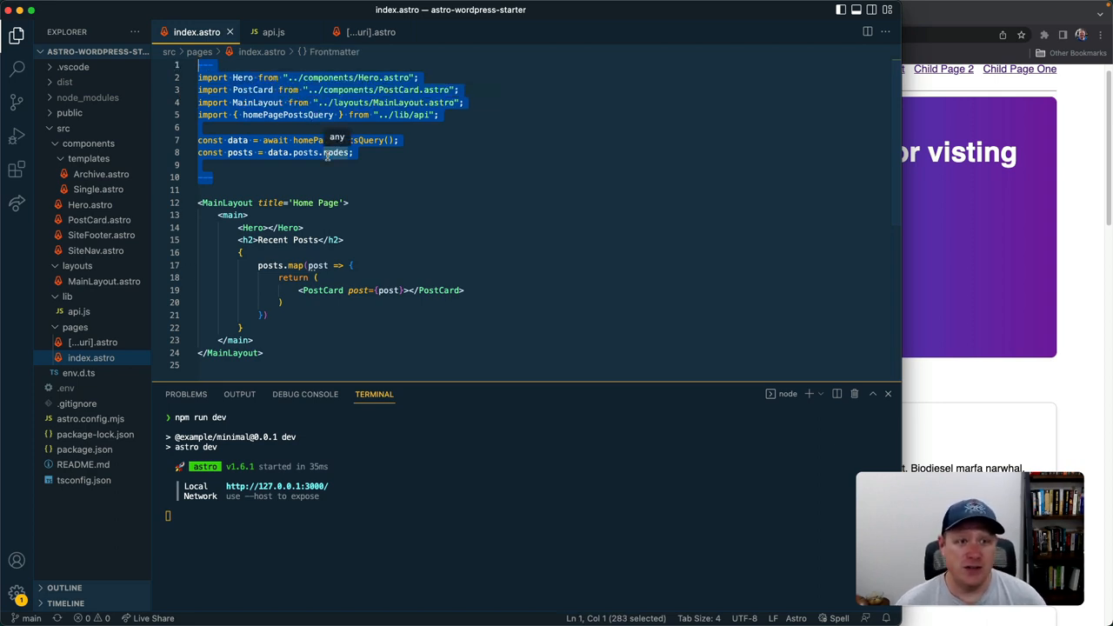
pyautogui.click(287, 166)
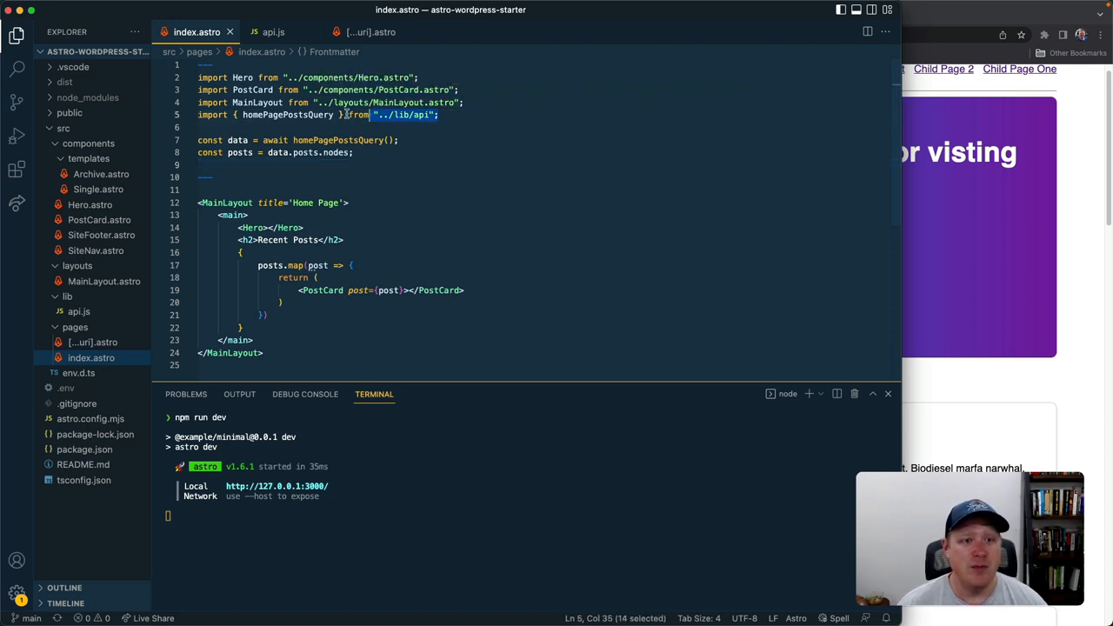
pyautogui.click(275, 31)
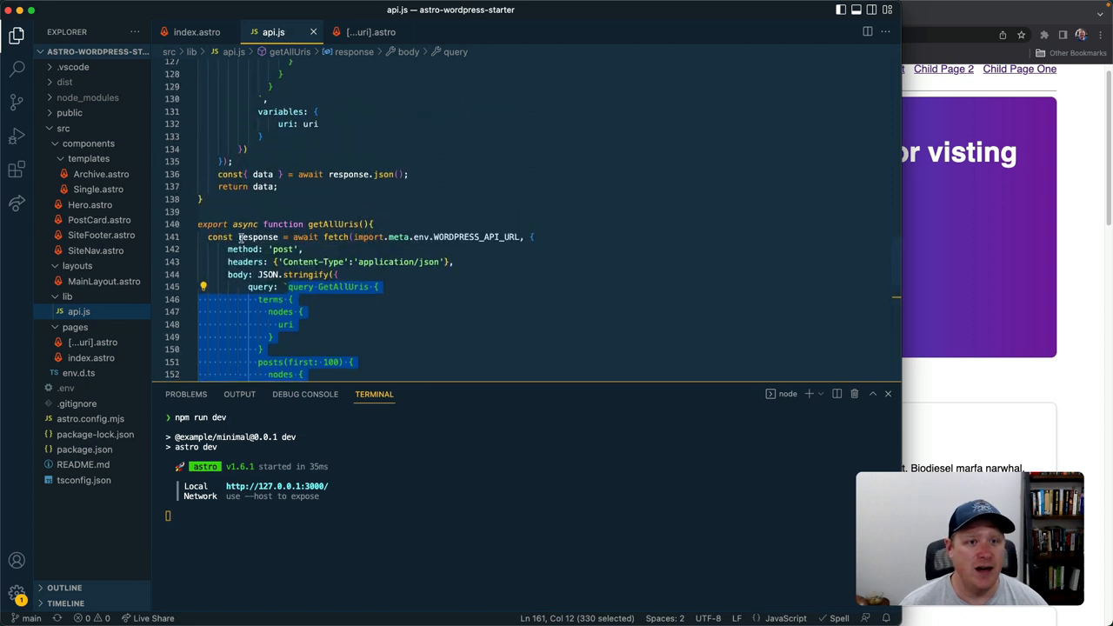
pyautogui.scroll(3)
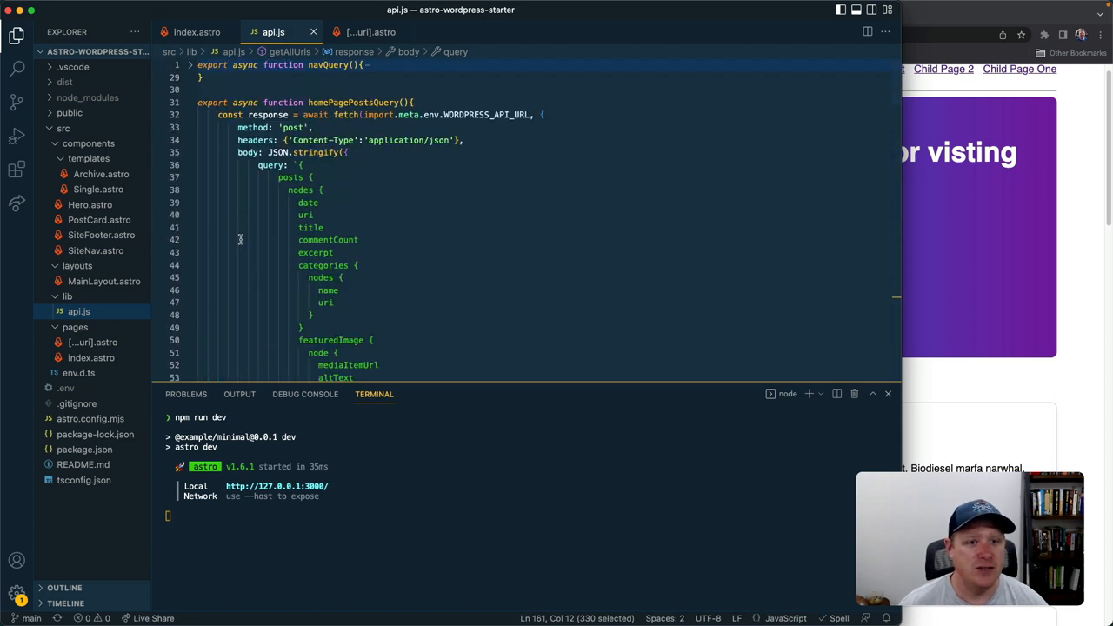
pyautogui.scroll(-3)
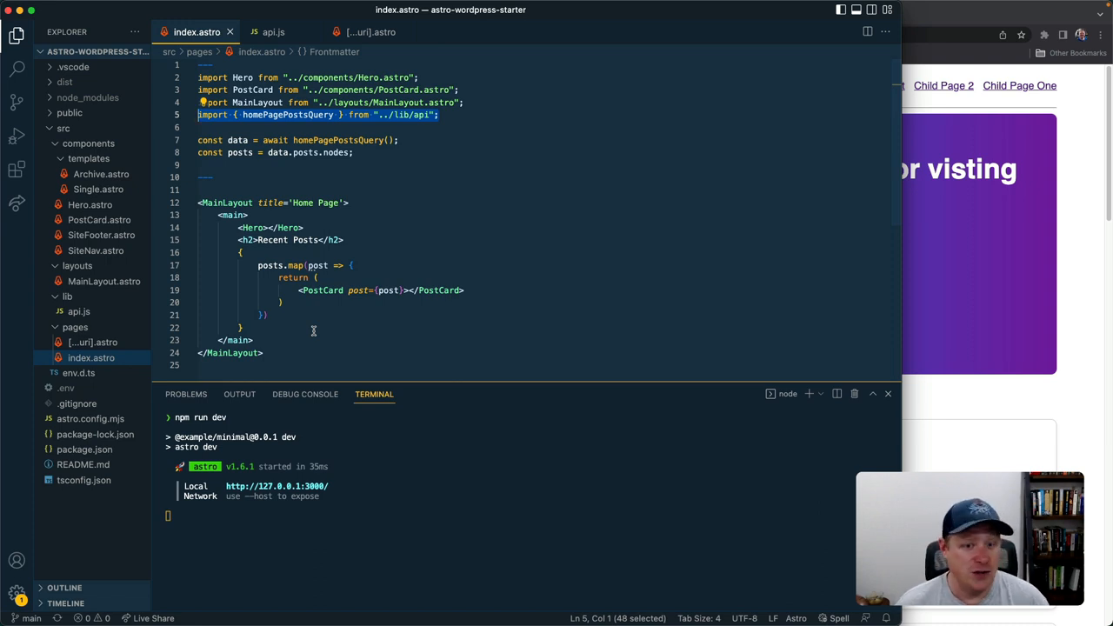
pyautogui.moveTo(302, 325)
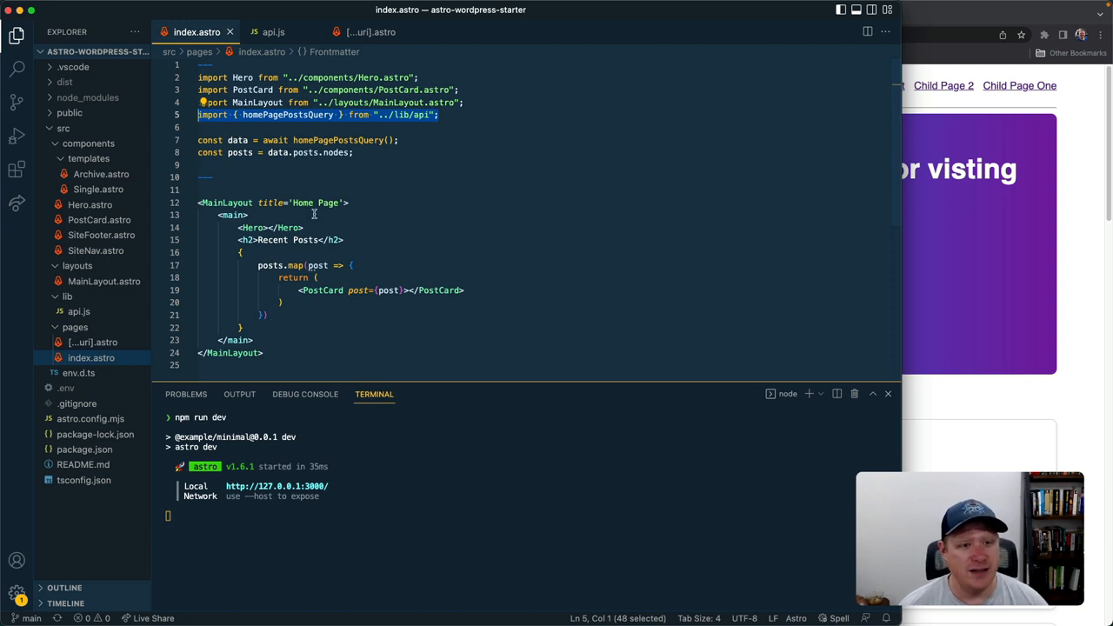
pyautogui.moveTo(226, 202)
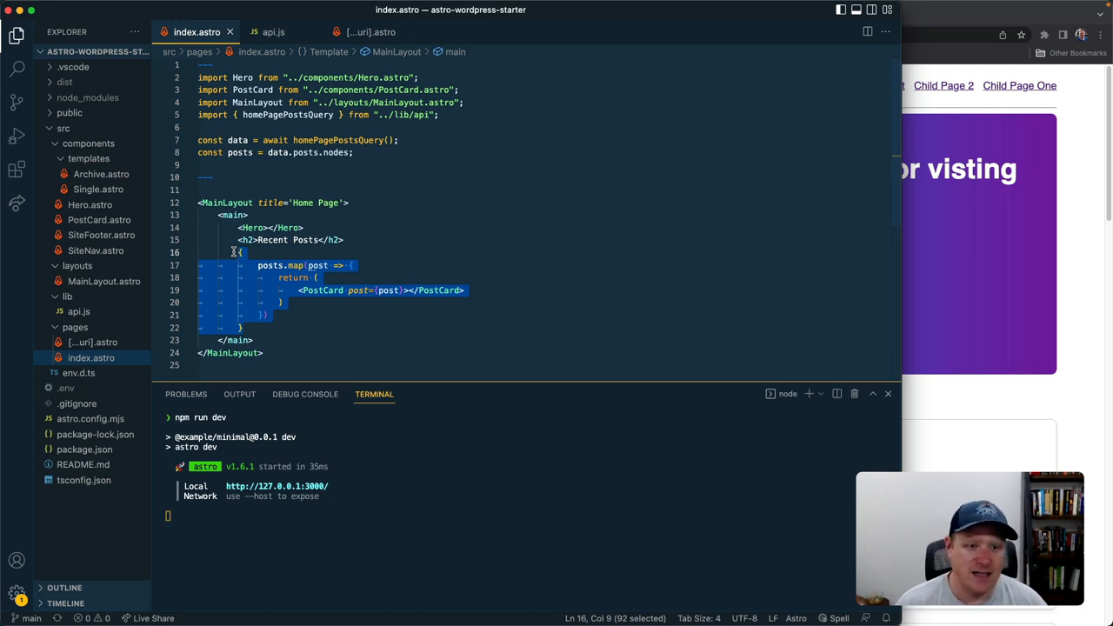
pyautogui.moveTo(268, 265)
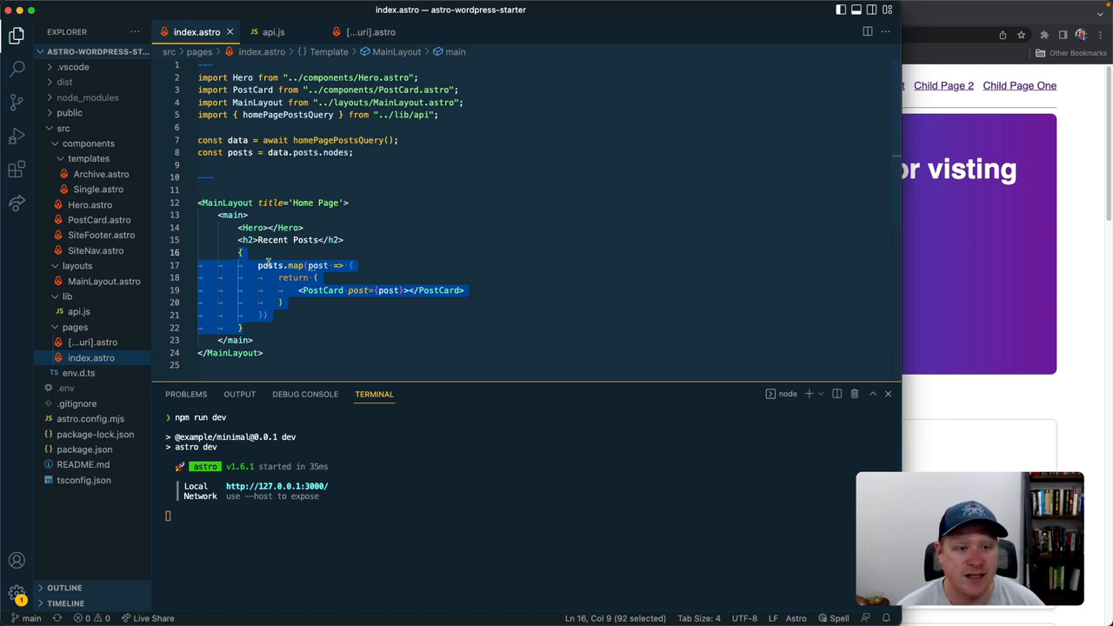
# Bring up the local Headless WP Demo home page with its Recent Posts in Chrome
pyautogui.click(322, 288)
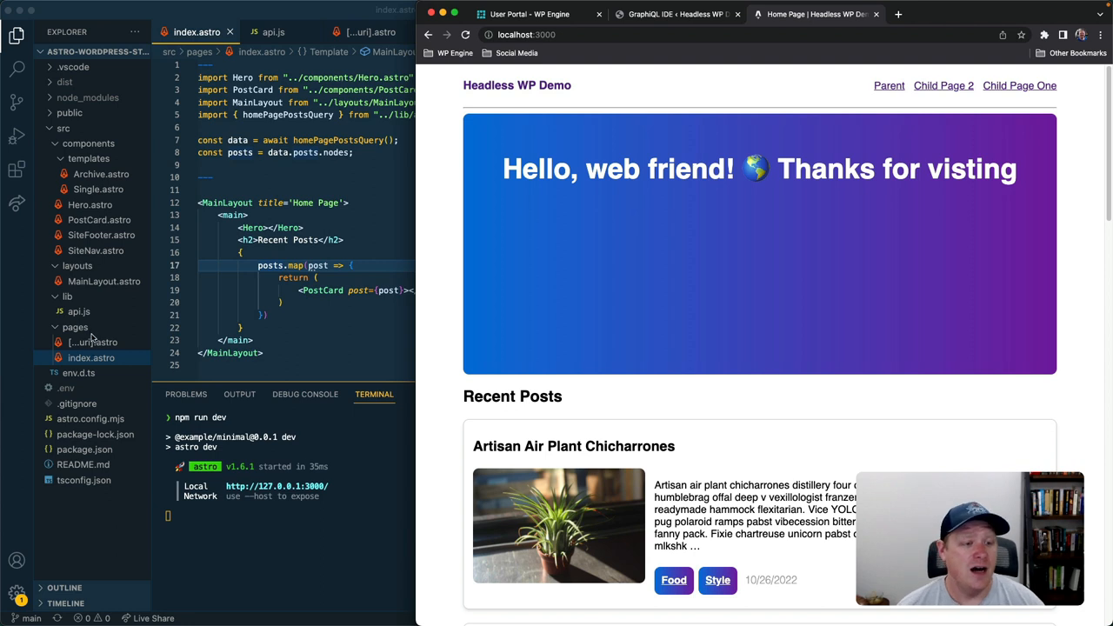
# Open the [...uri].astro route file, then switch Chrome to the GraphiQL IDE page
pyautogui.click(92, 341)
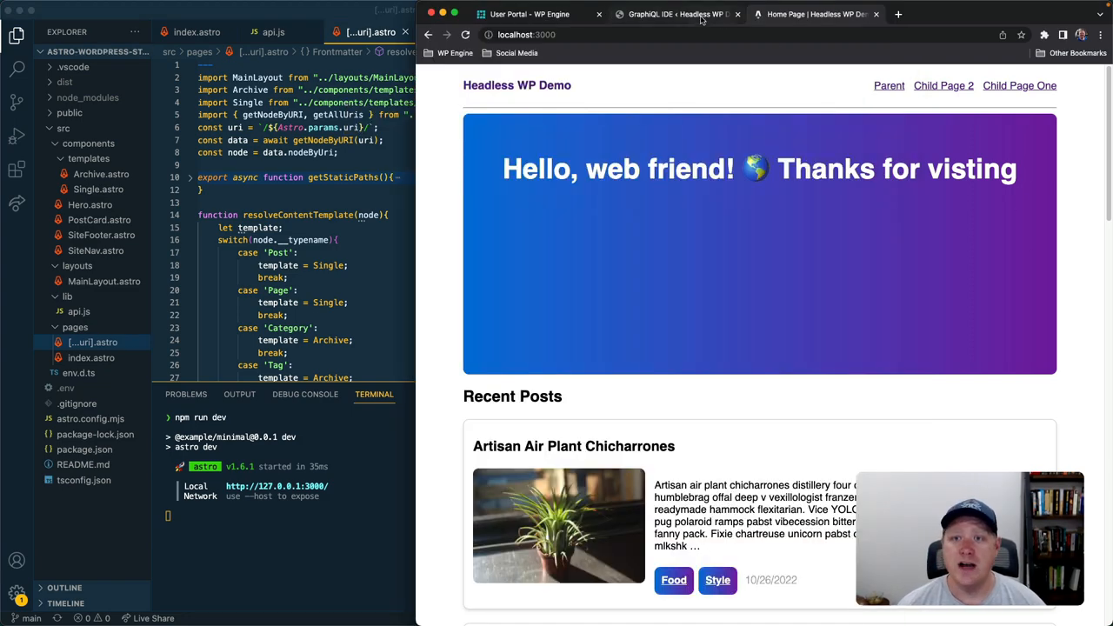
pyautogui.click(678, 14)
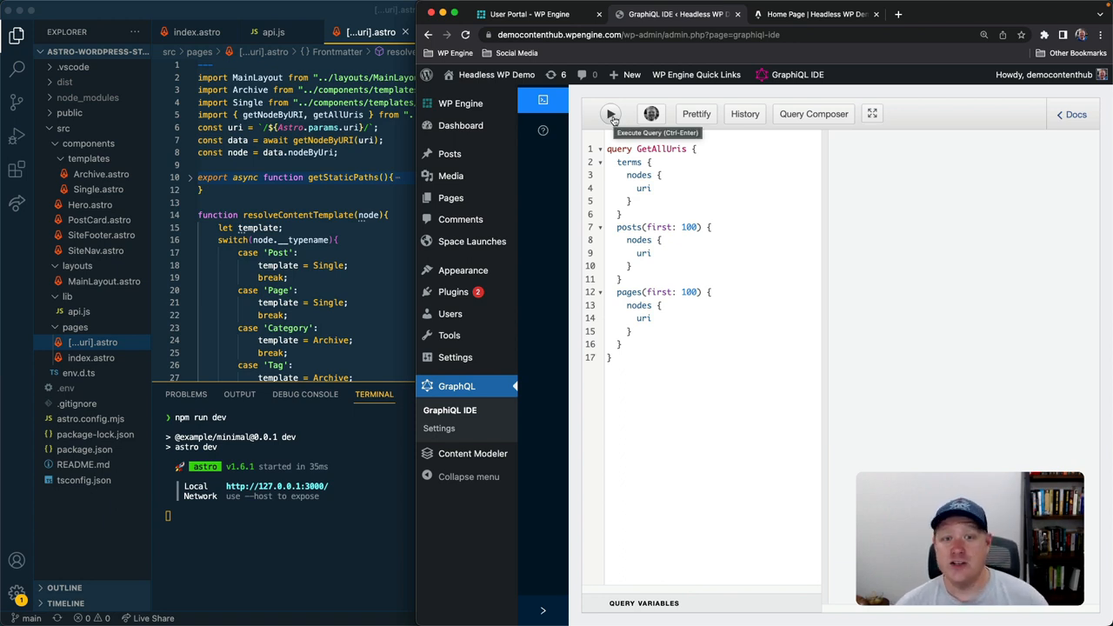
# Run the GetAllUris query and look through the returned term, post and page URIs
pyautogui.click(610, 114)
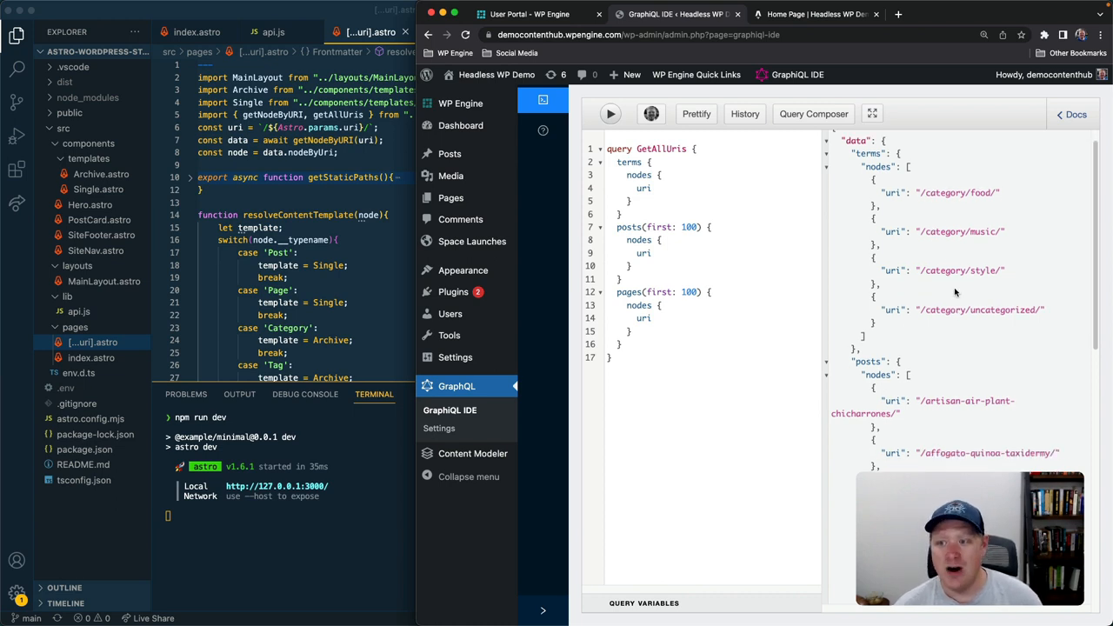
pyautogui.scroll(-3)
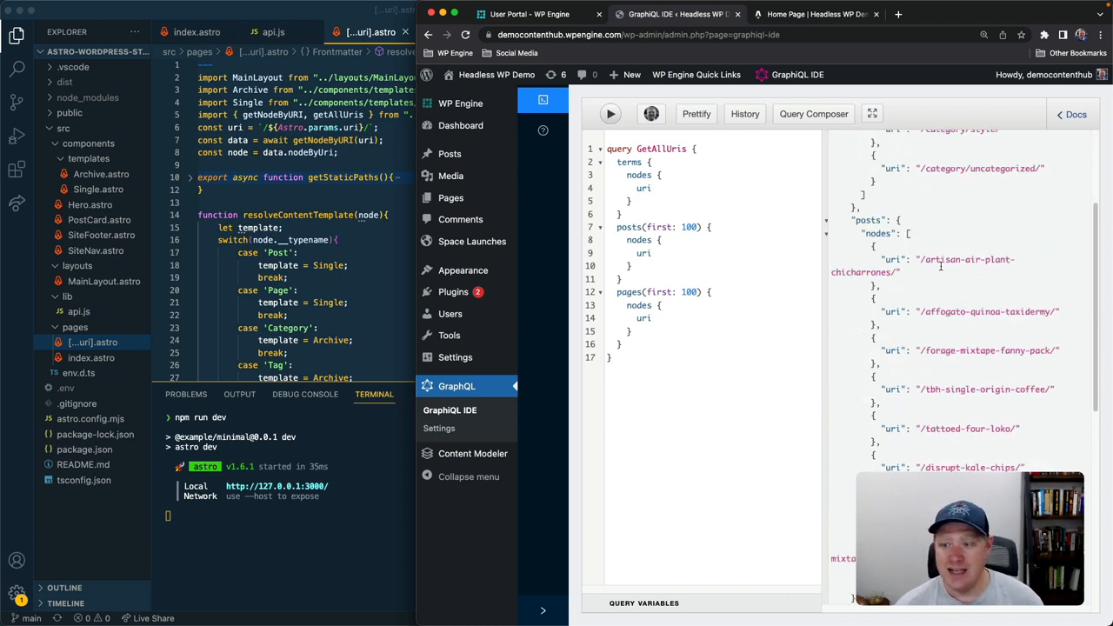
pyautogui.scroll(-3)
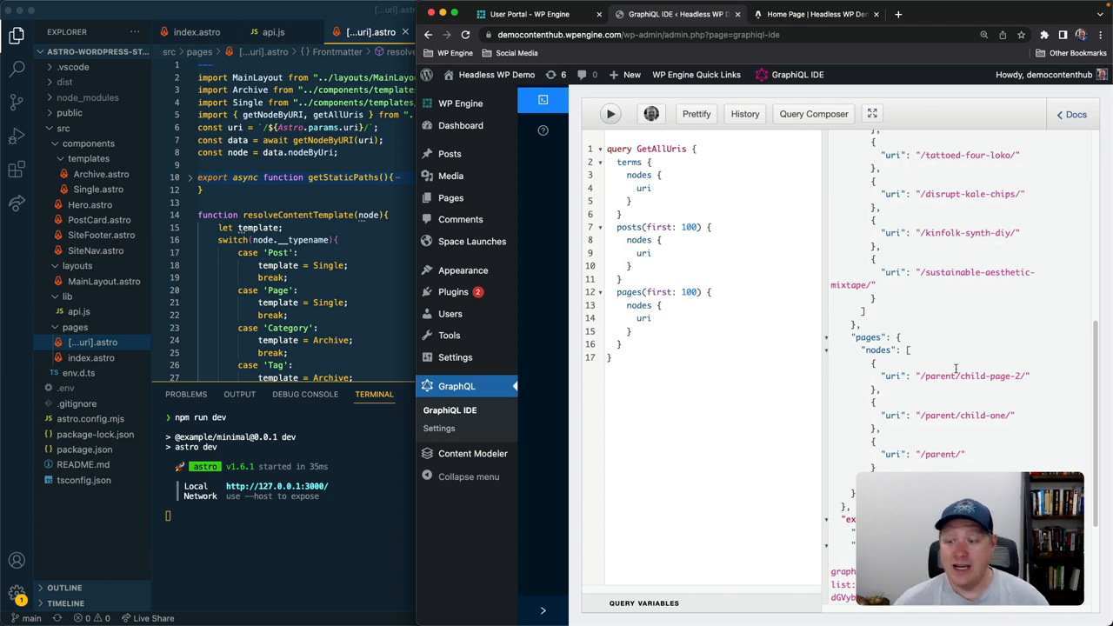
pyautogui.scroll(3)
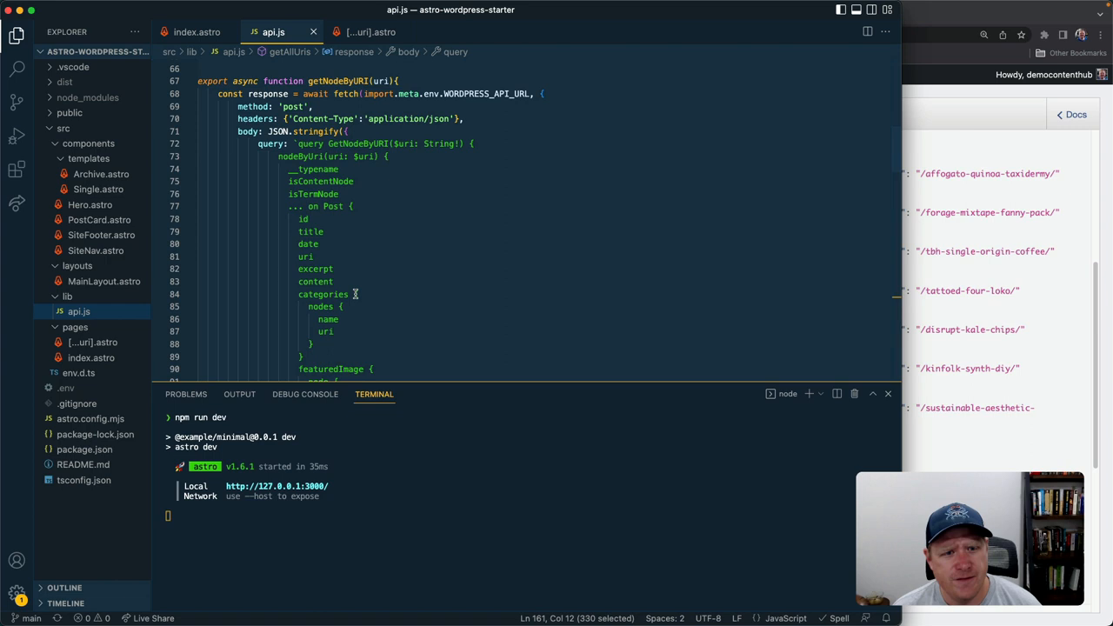
# Read getNodeByURI in api.js, then [...uri].astro's resolveContentTemplate and layout markup
pyautogui.scroll(-3)
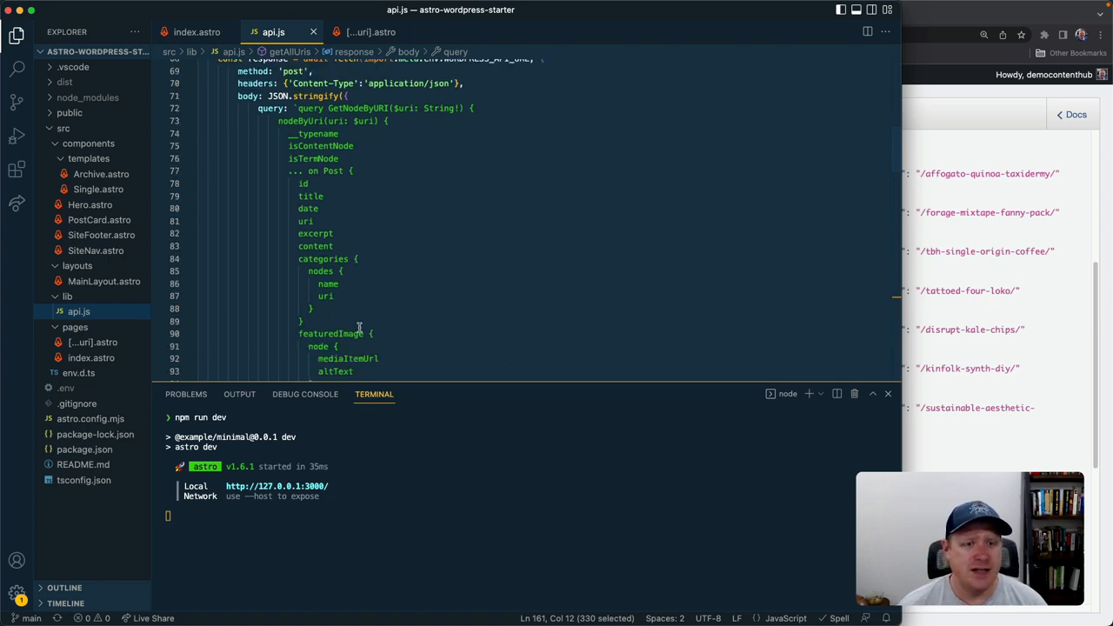
pyautogui.scroll(-3)
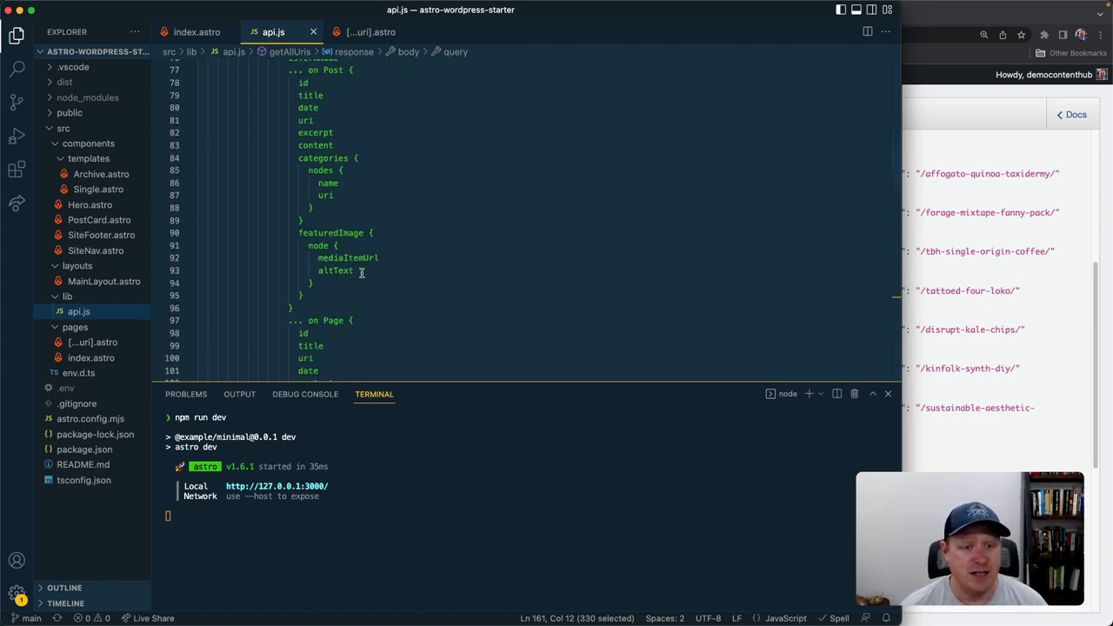
pyautogui.click(369, 31)
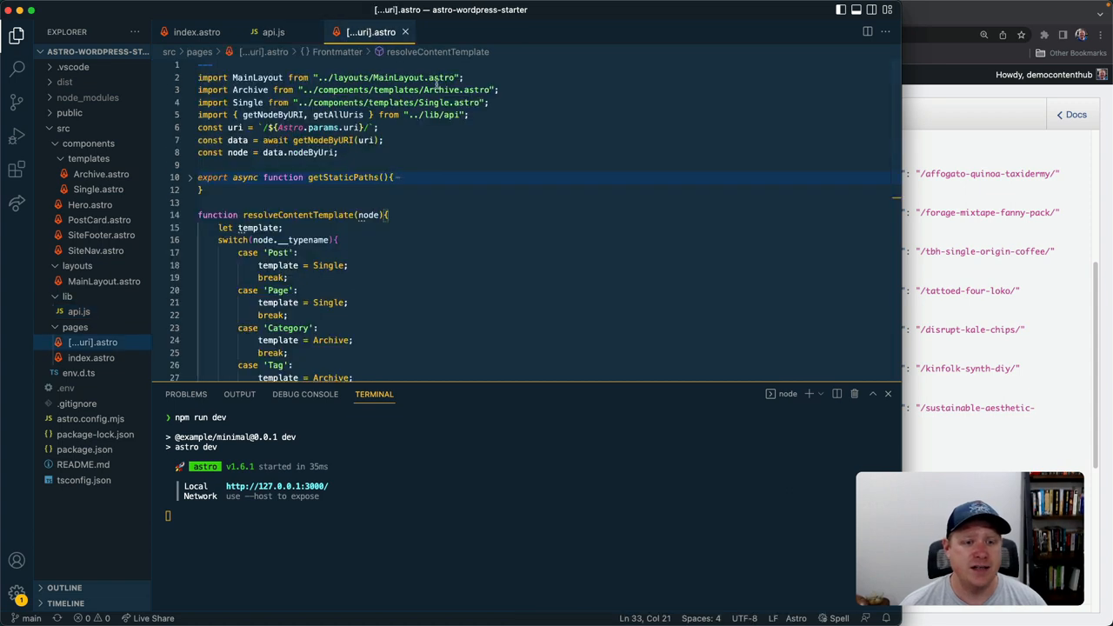
pyautogui.scroll(-3)
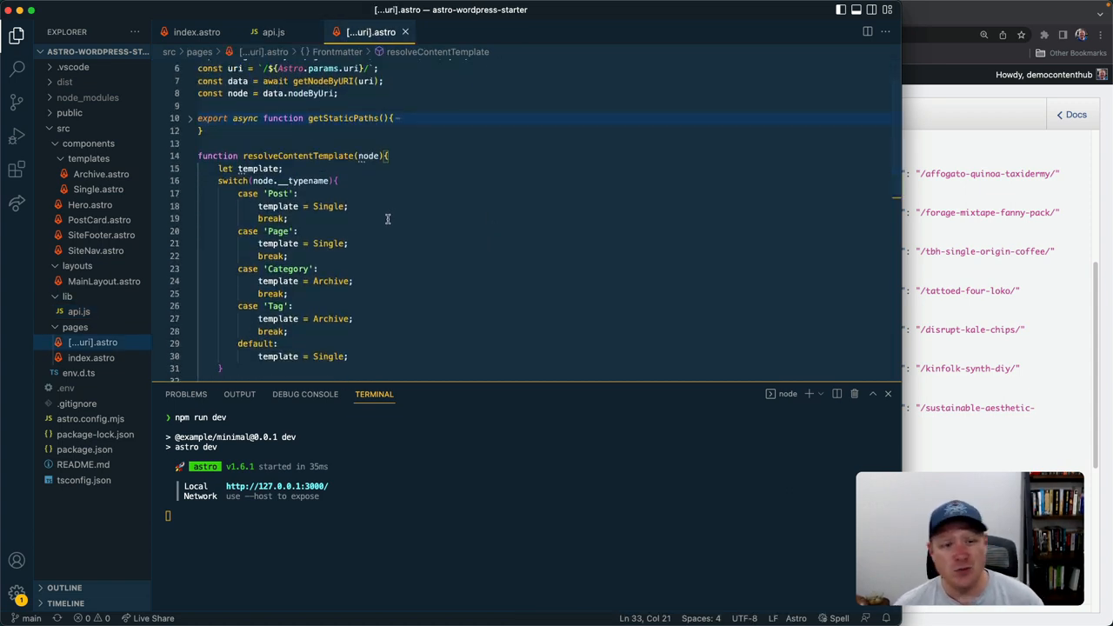
pyautogui.moveTo(351, 302)
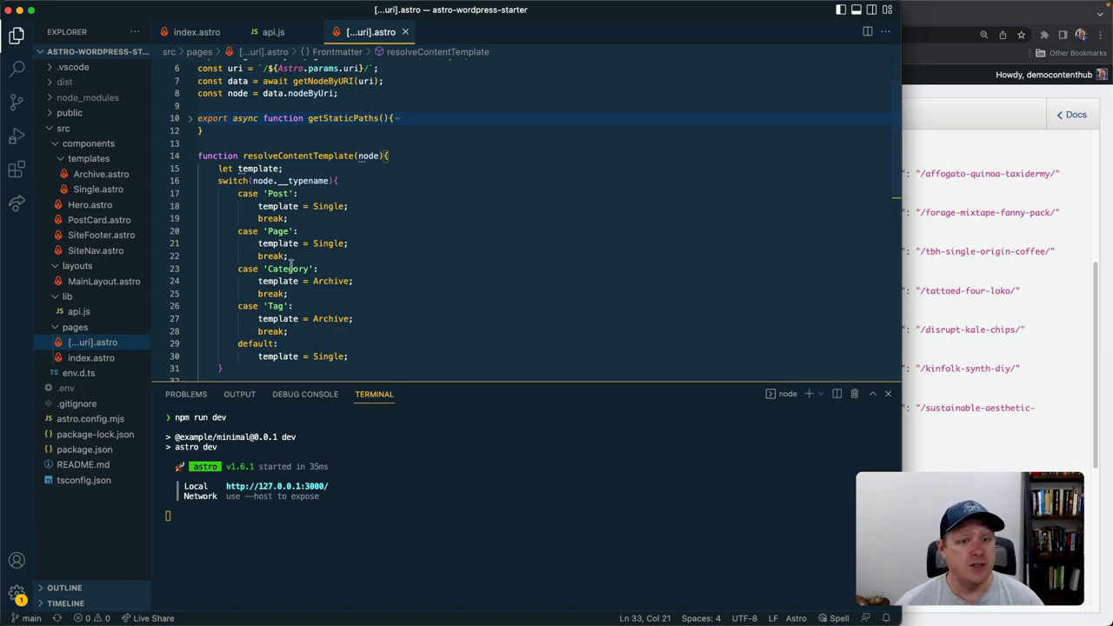
pyautogui.scroll(-3)
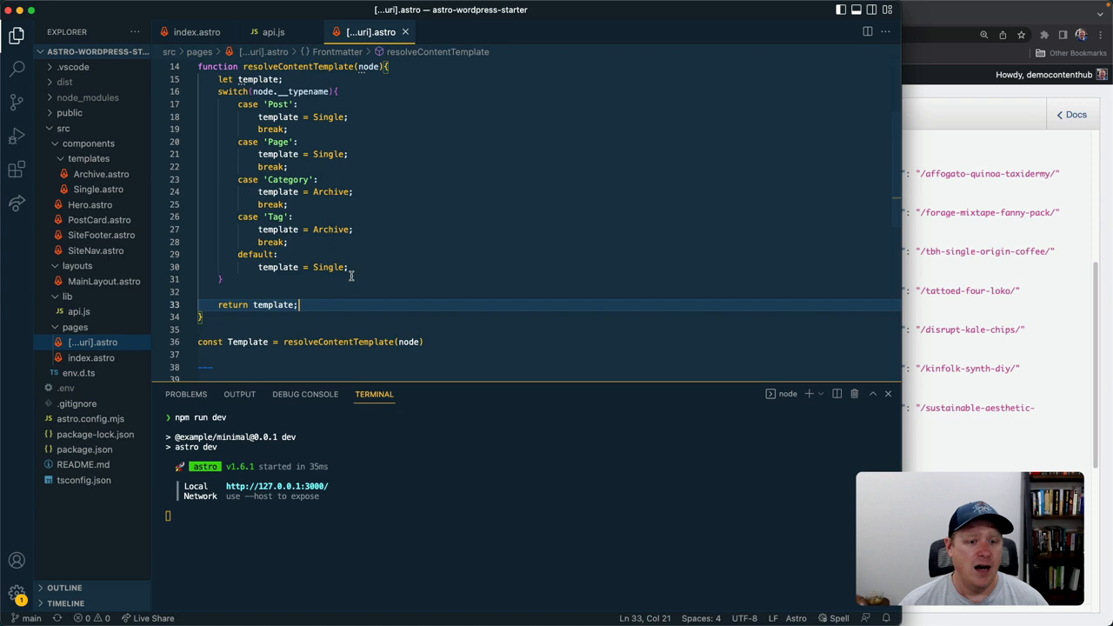
pyautogui.scroll(-3)
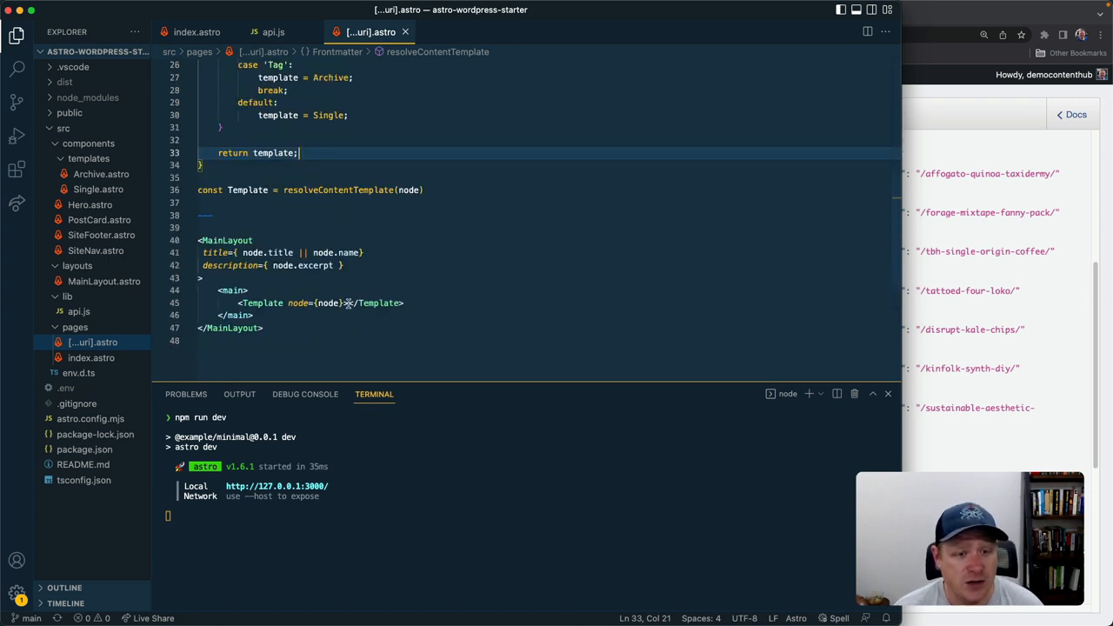
pyautogui.scroll(3)
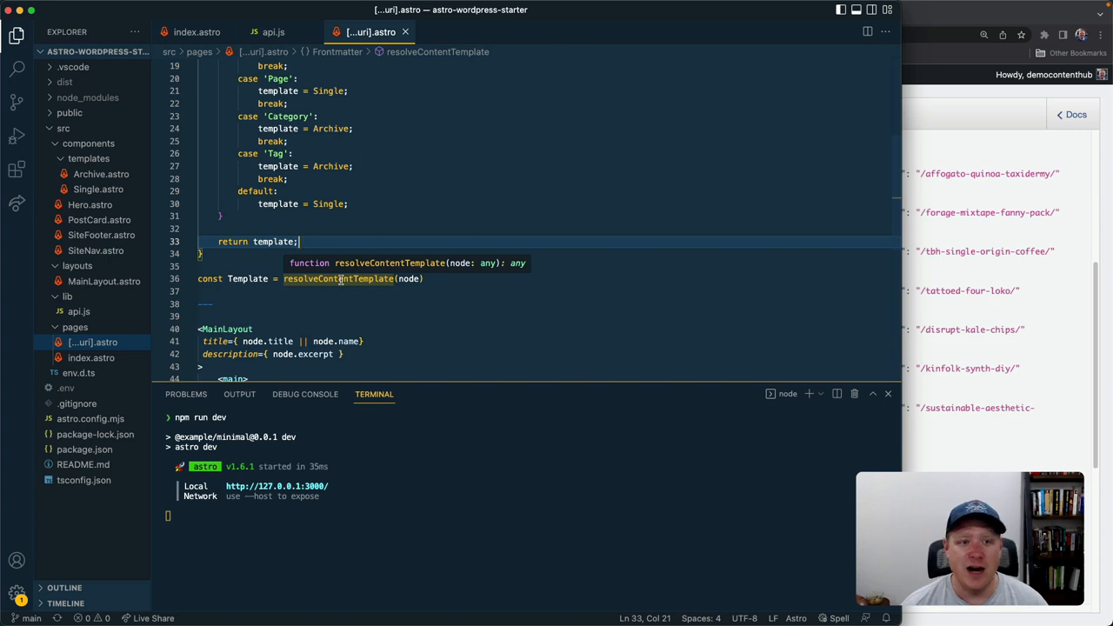
pyautogui.scroll(3)
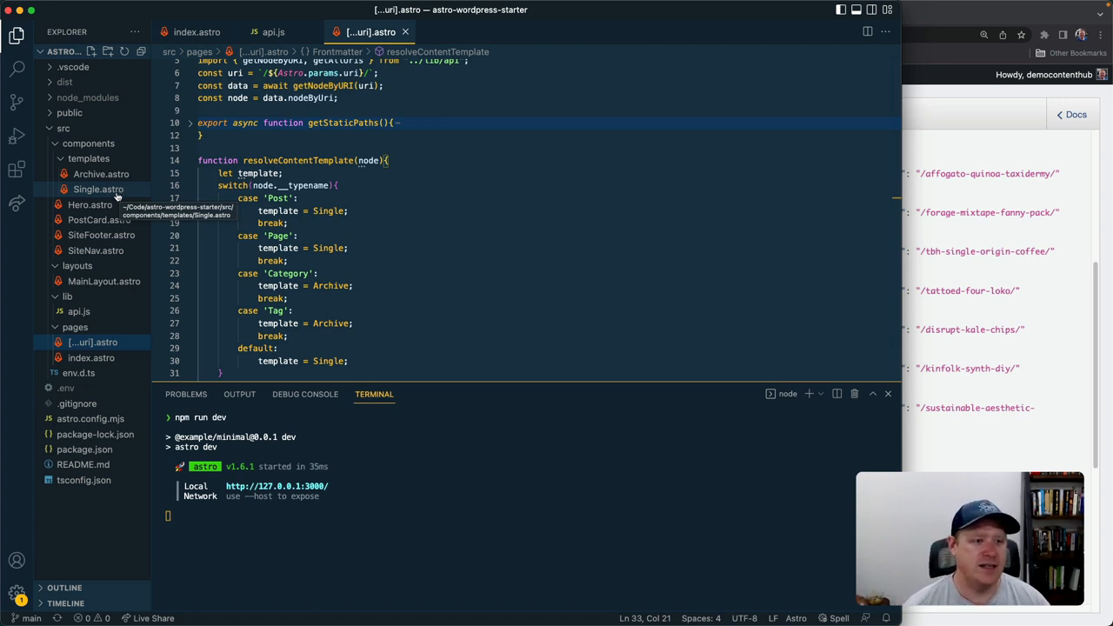
# Open the Single.astro template and show the local home page again
pyautogui.click(97, 188)
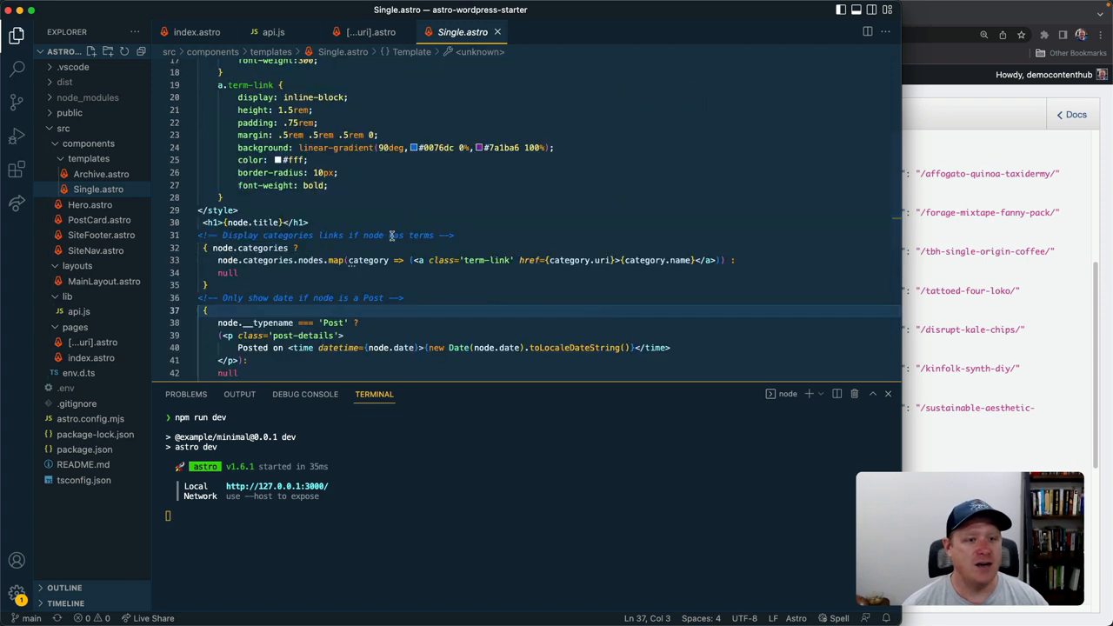
pyautogui.scroll(-3)
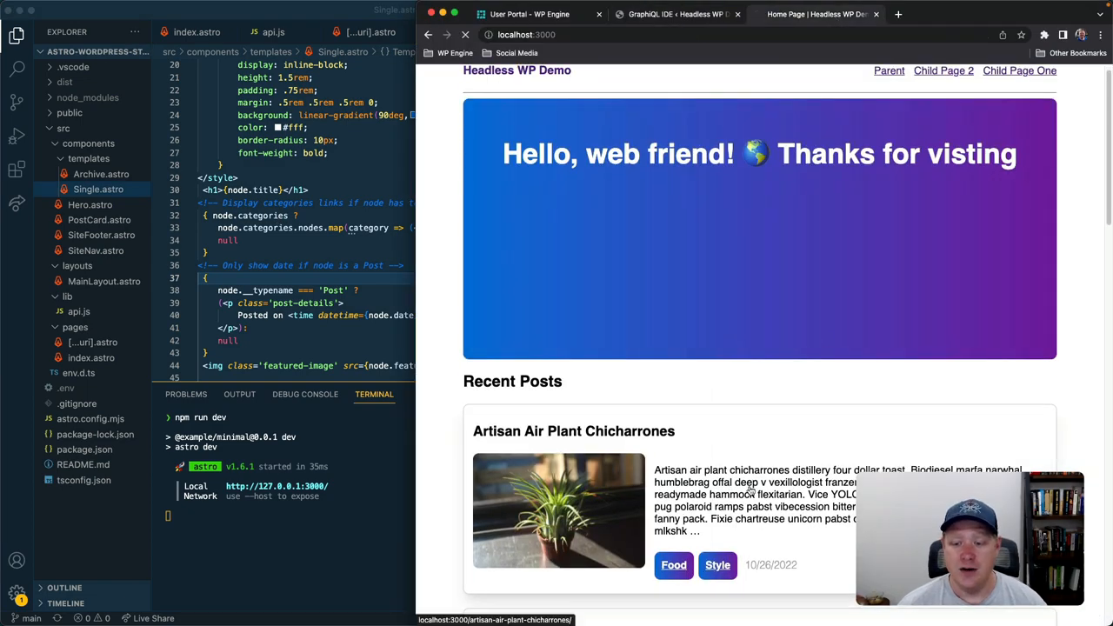
# Open the Artisan Air Plant Chicharrones post, then the Child Page 2 page
pyautogui.click(574, 431)
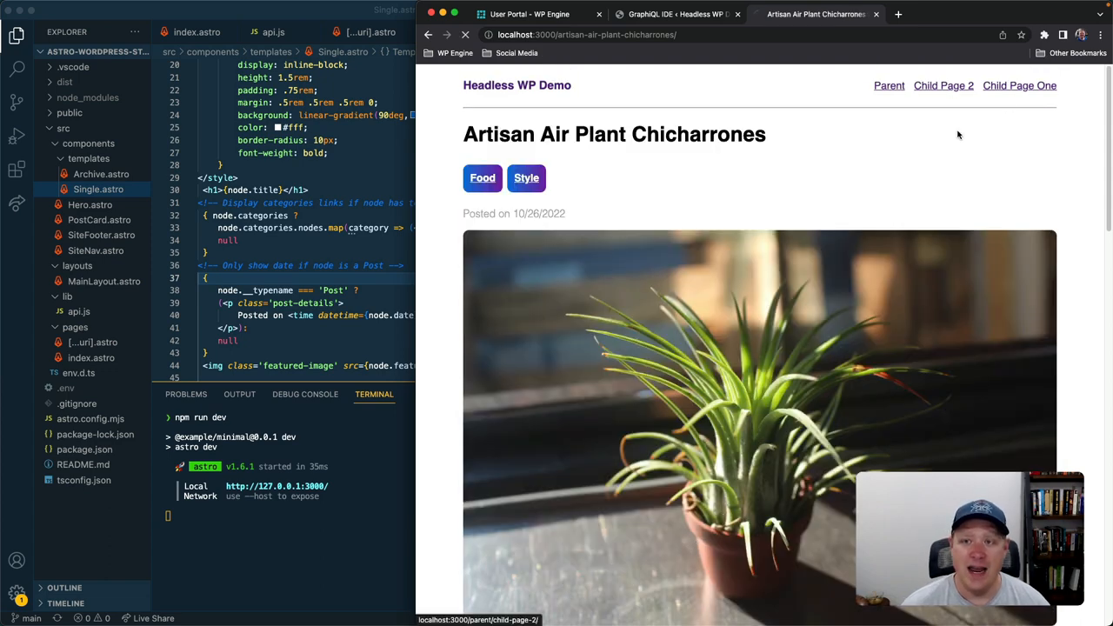
pyautogui.click(943, 85)
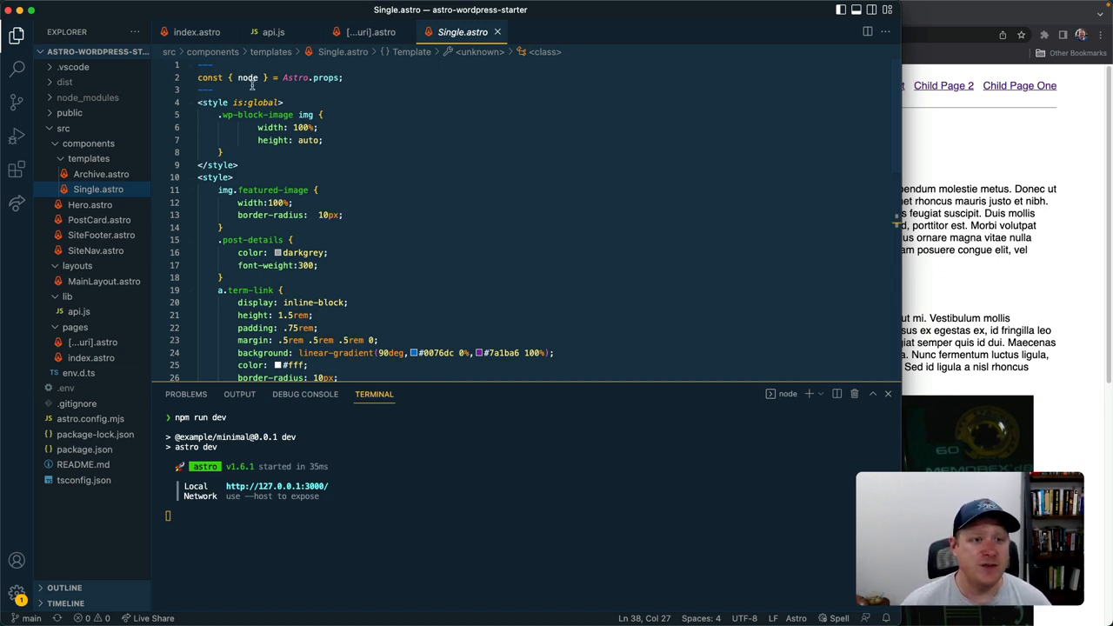
# Scroll through Single.astro's markup and its :global block-image styles
pyautogui.scroll(-3)
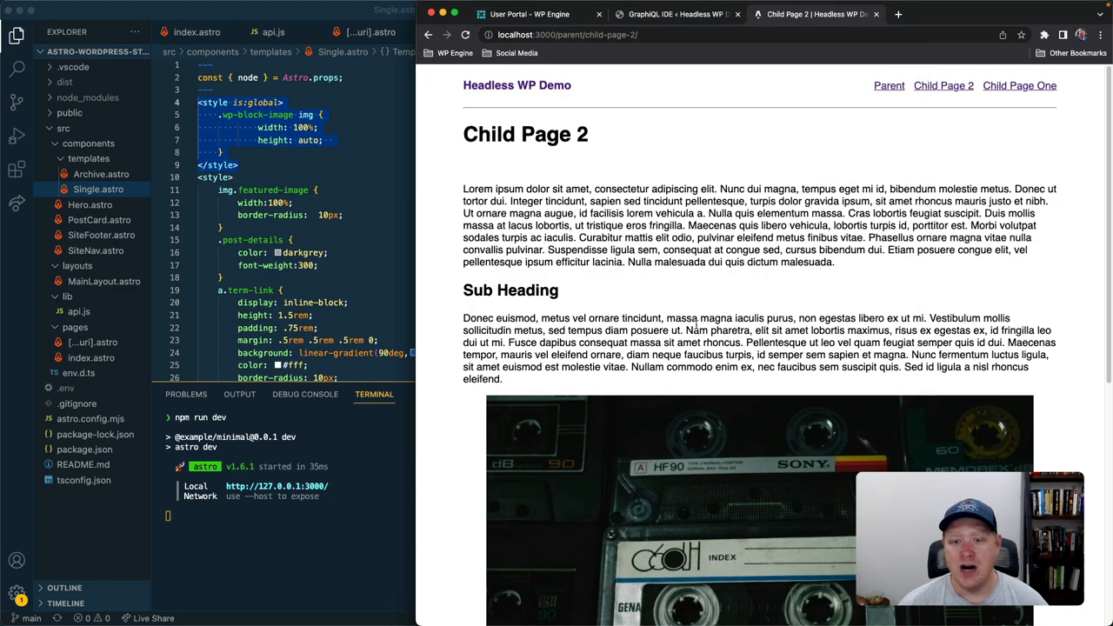
pyautogui.scroll(-3)
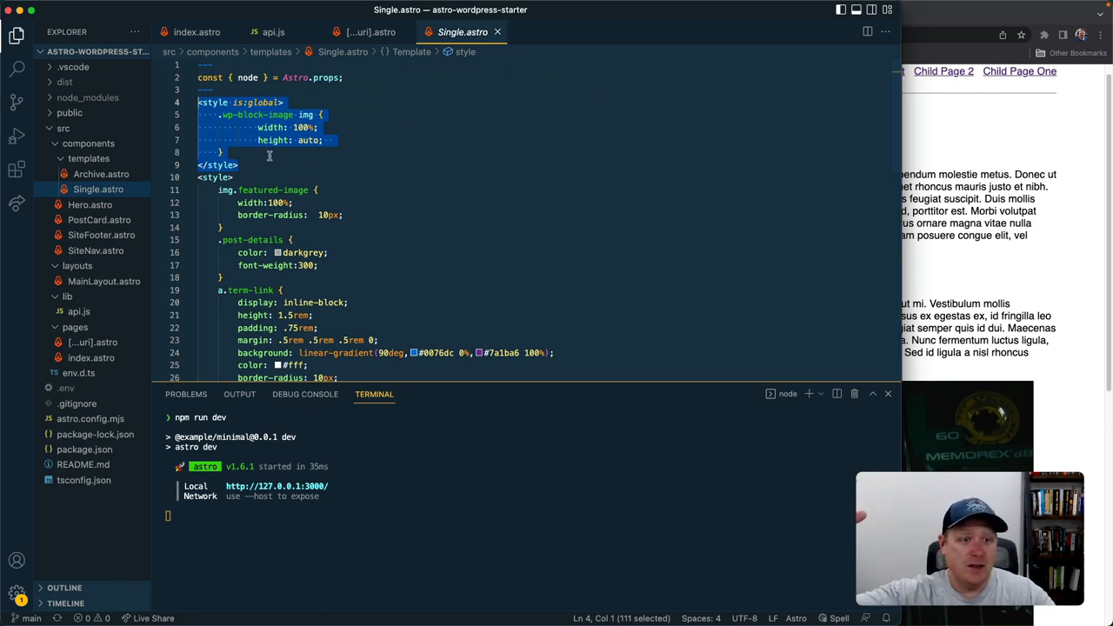
pyautogui.scroll(-3)
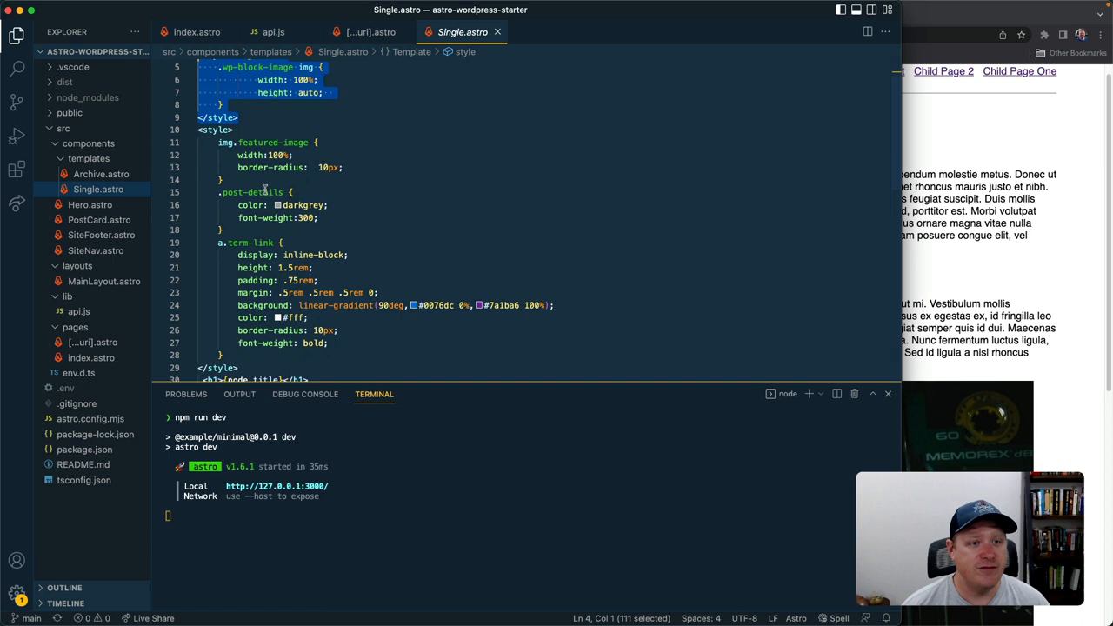
pyautogui.scroll(-3)
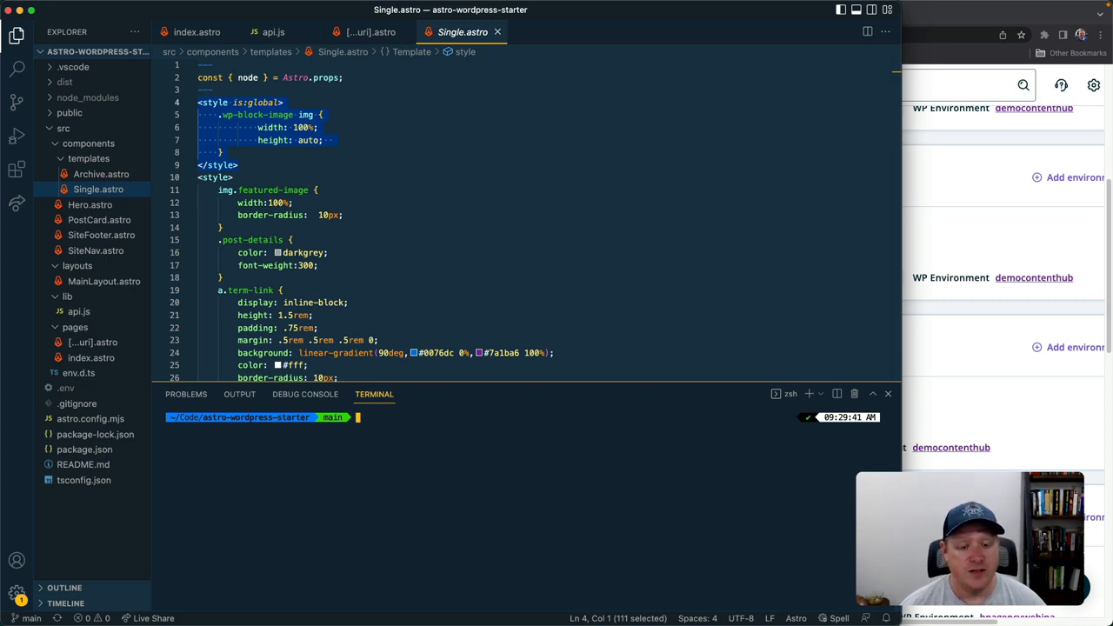
# Create and switch to a new git branch named atlas-deploy
pyautogui.write('git ch')
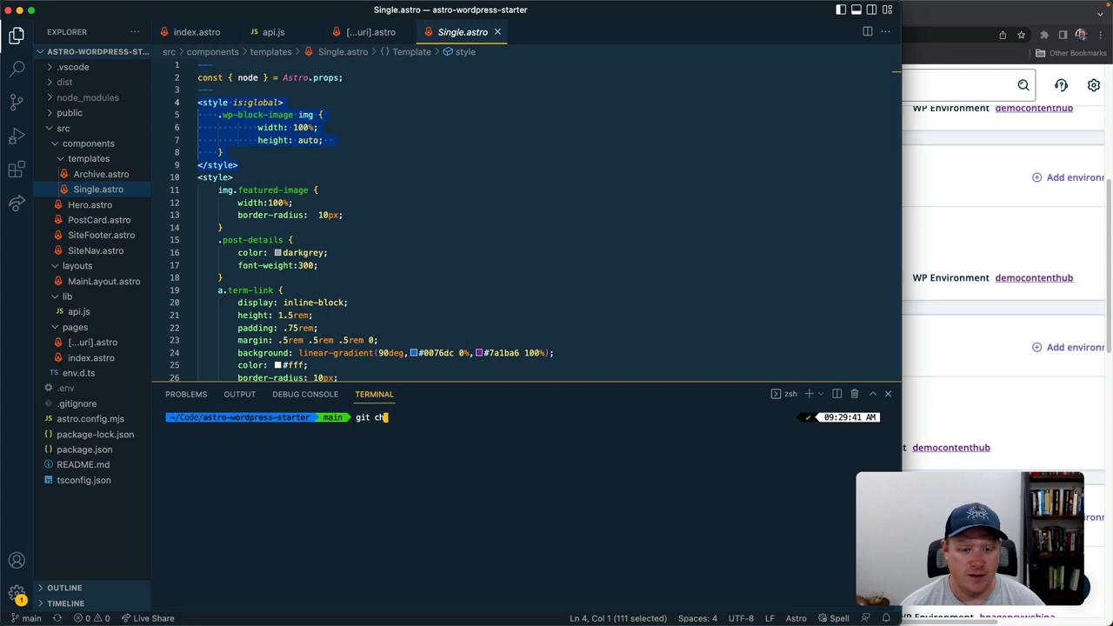
pyautogui.write('eckout')
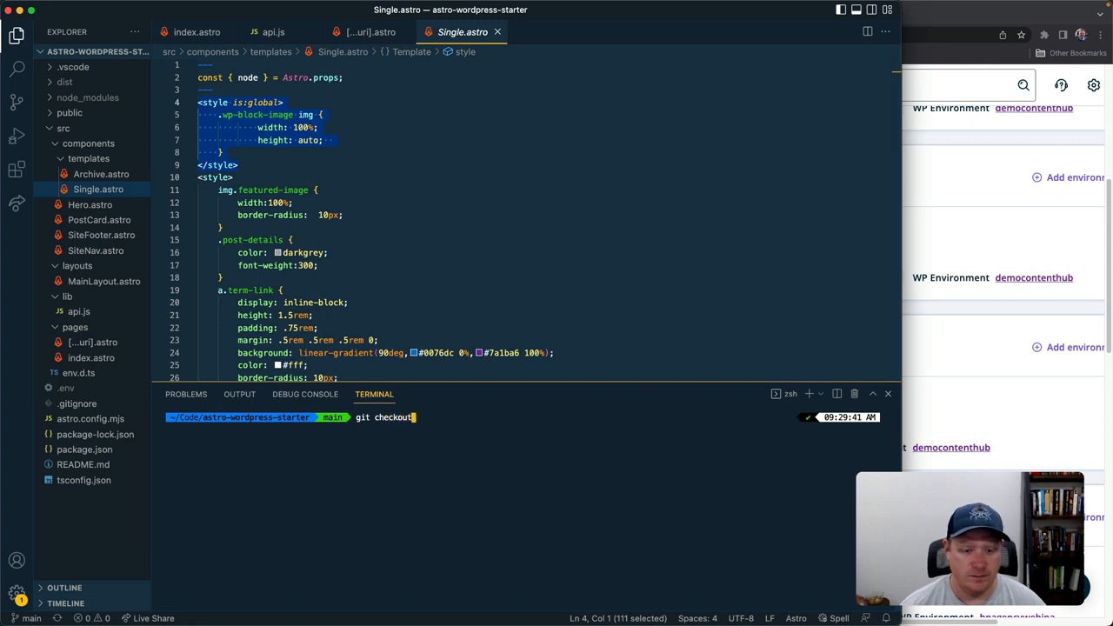
pyautogui.write('-b')
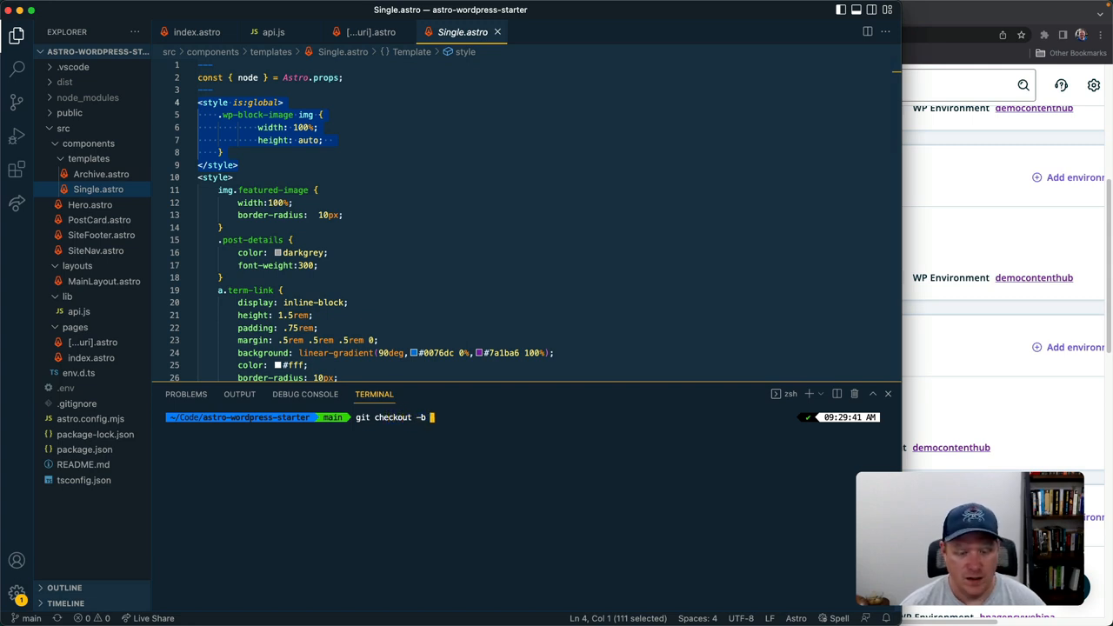
pyautogui.write('atlas-deplo')
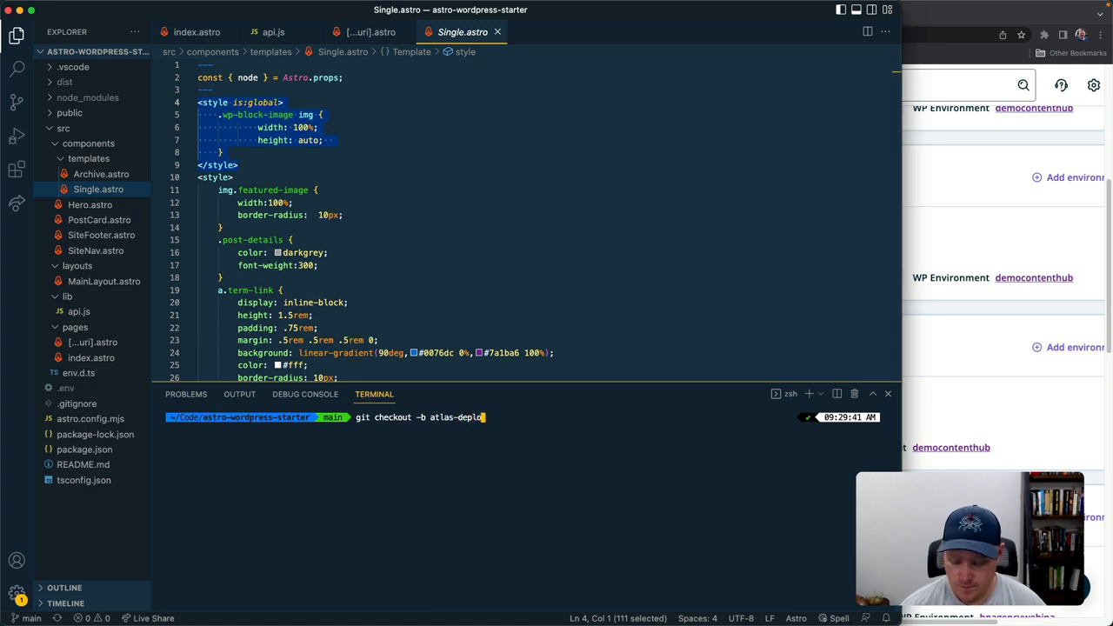
pyautogui.press('Return')
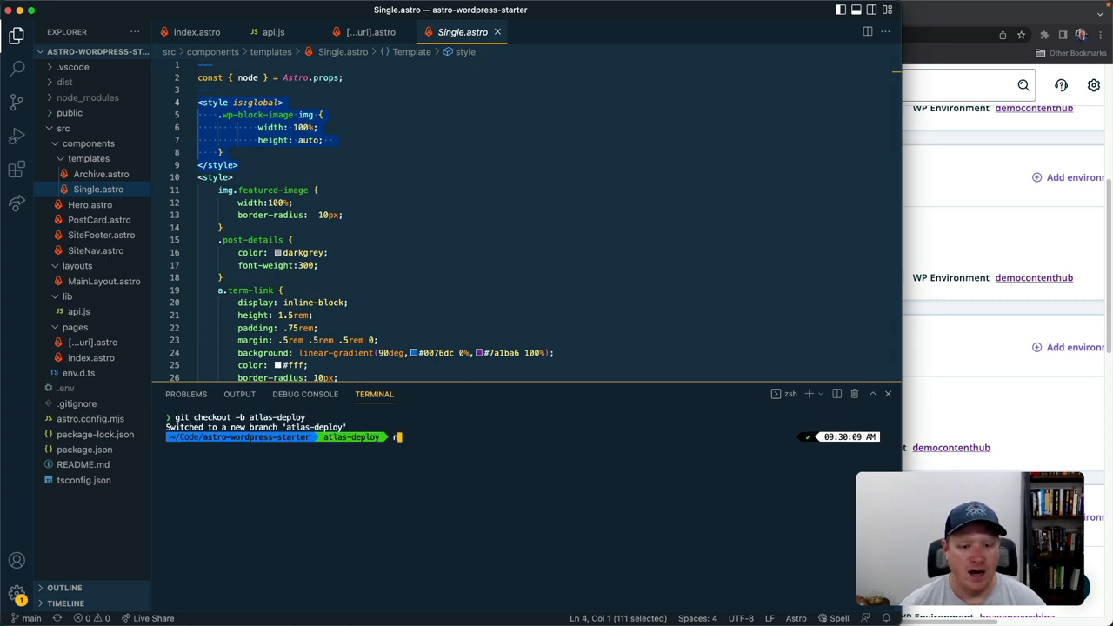
# Install http-server as a dependency with npm and clear the terminal
pyautogui.write('npm install http')
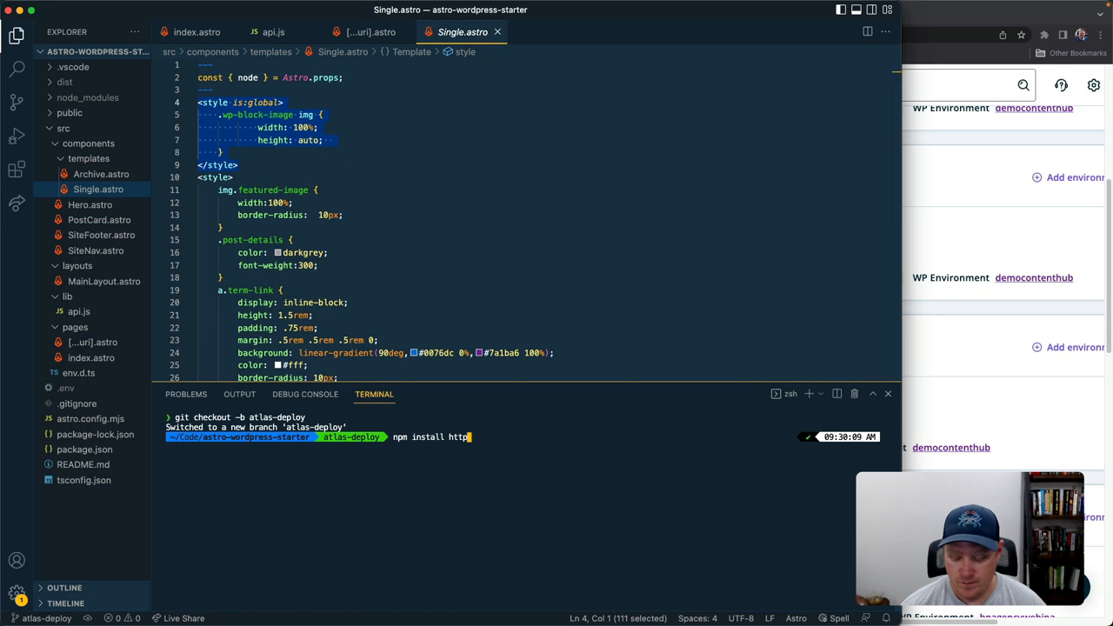
pyautogui.press('Return')
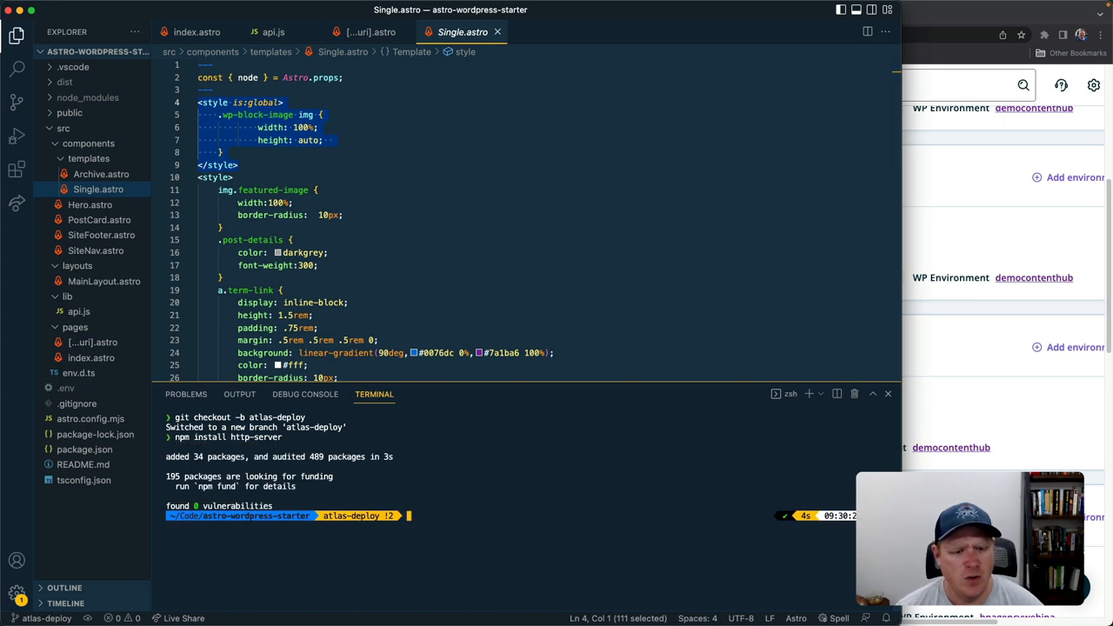
pyautogui.write('clae')
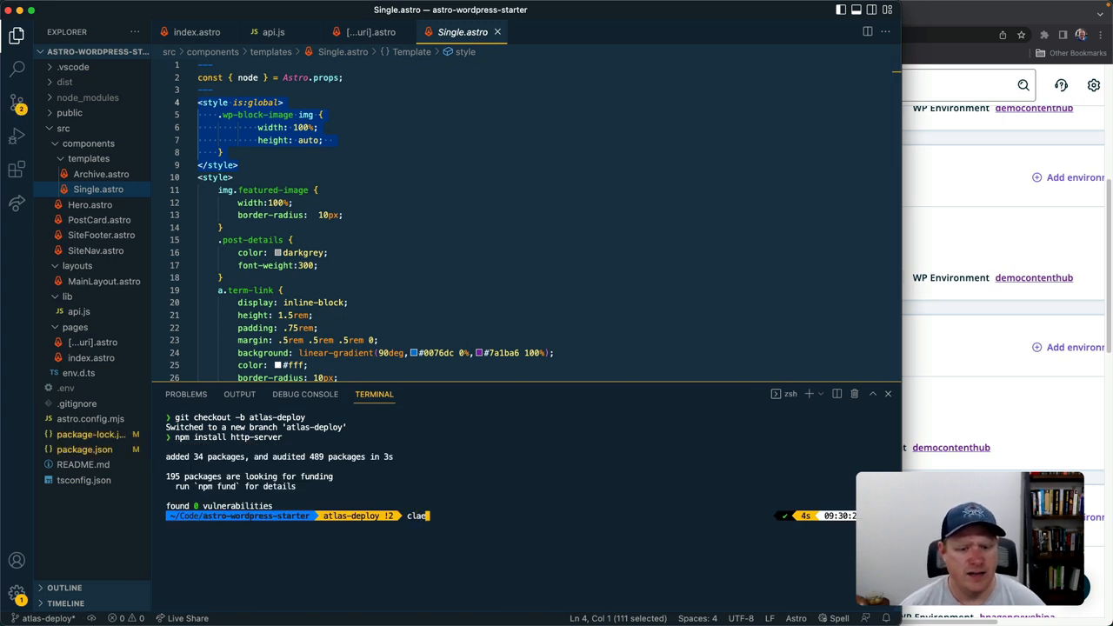
pyautogui.press('Return')
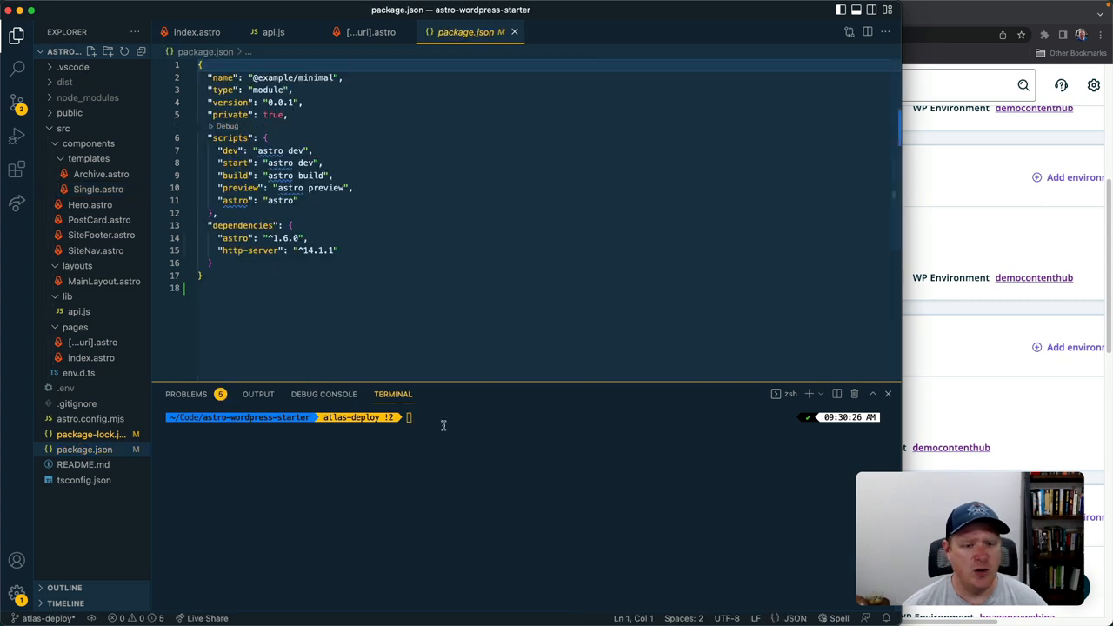
# Change package.json's start script from astro dev to http-server ./dist and begin git add
pyautogui.click(287, 226)
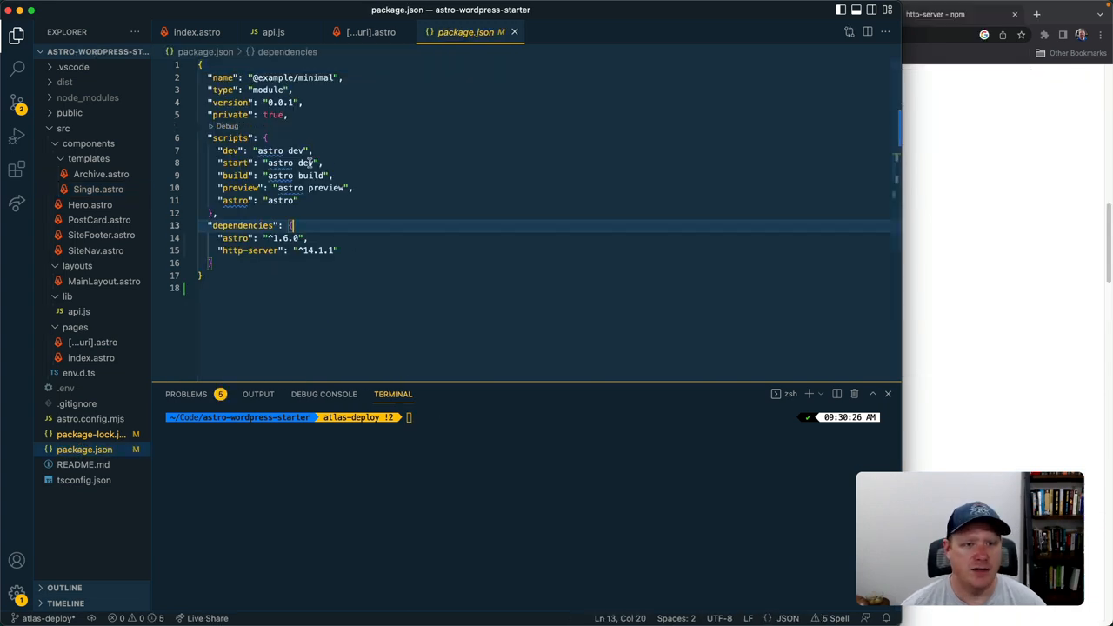
pyautogui.doubleClick(287, 164)
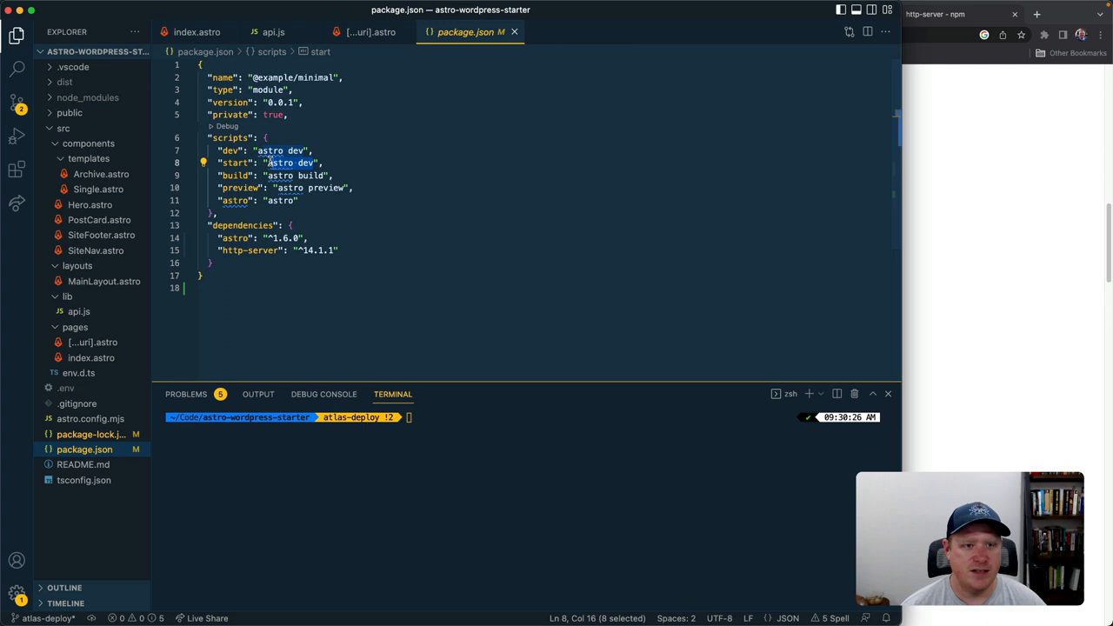
pyautogui.write('http-server')
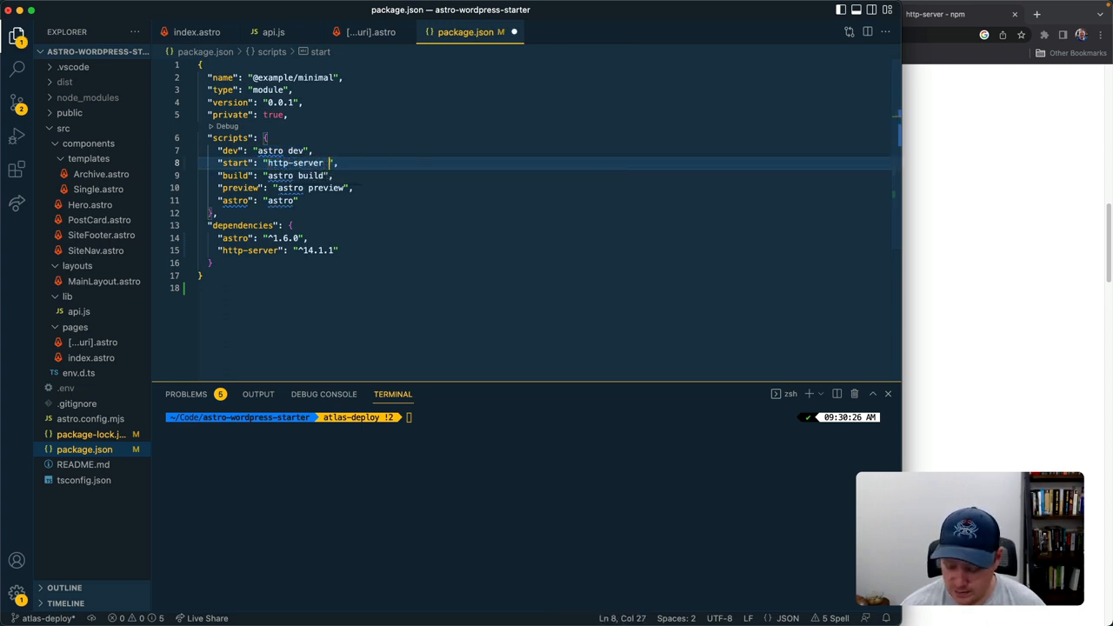
pyautogui.write('./d')
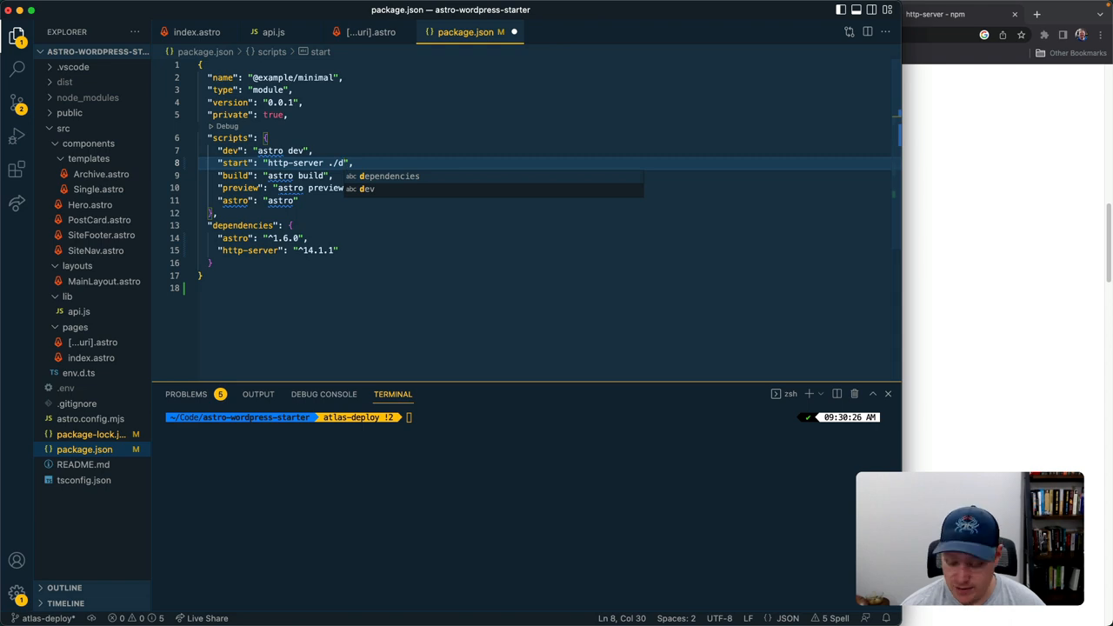
pyautogui.write('ist')
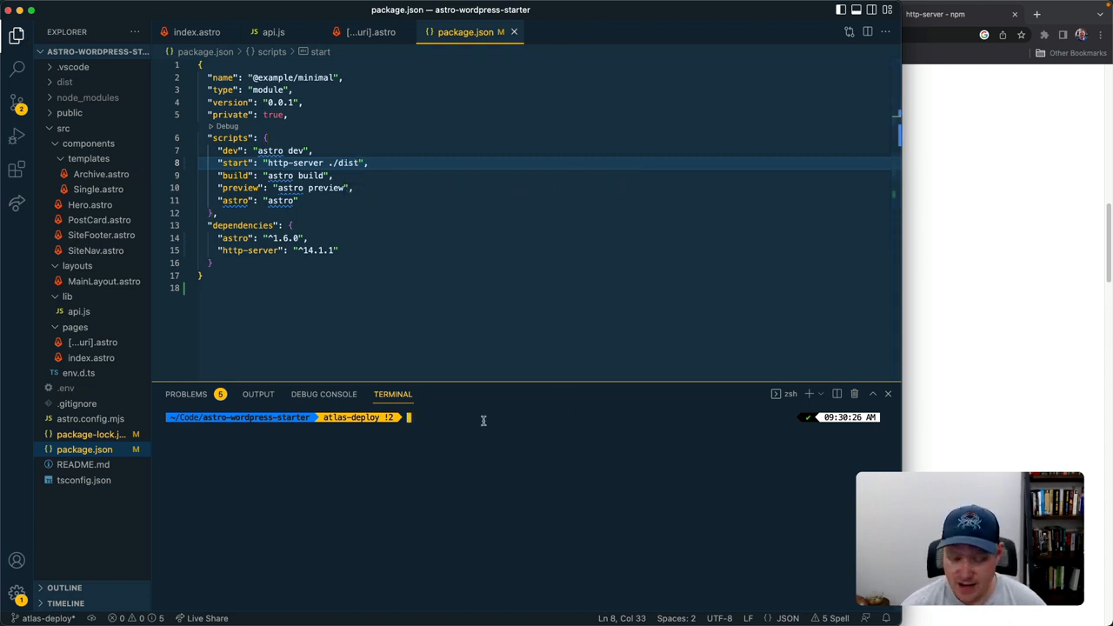
pyautogui.write('git add .')
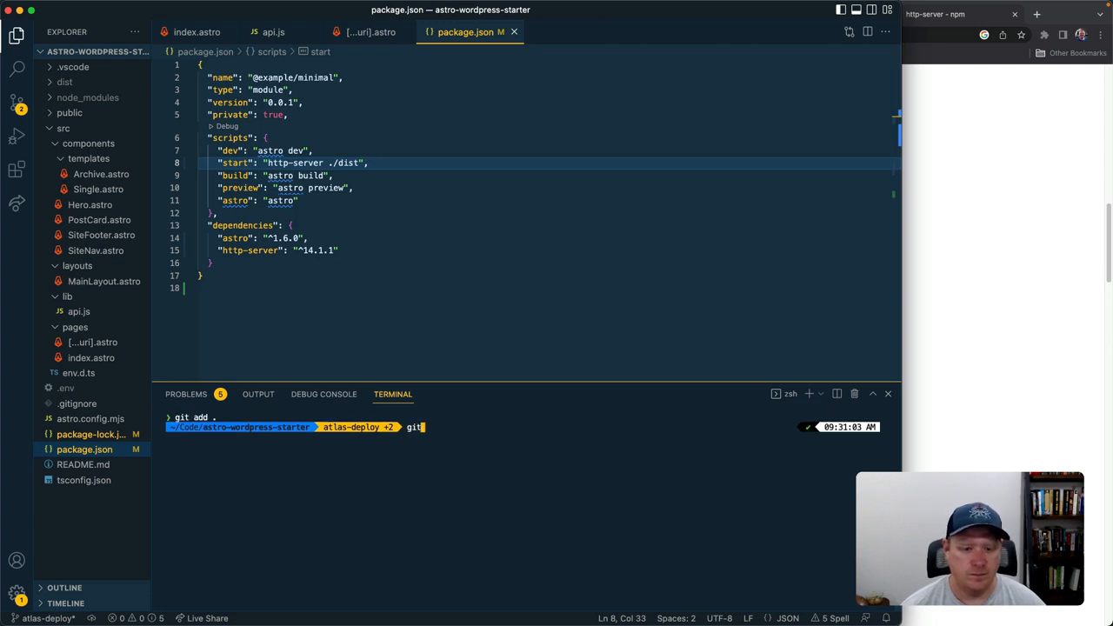
# Commit as "update deploy" and push atlas-deploy to origin with upstream tracking
pyautogui.write('commit -')
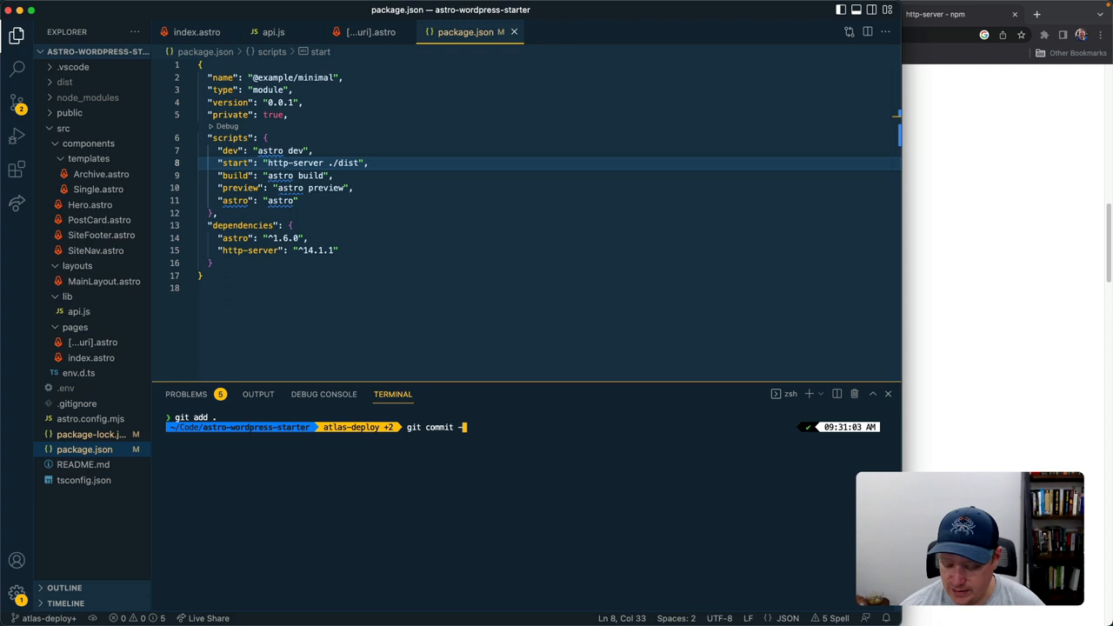
pyautogui.write('-m "')
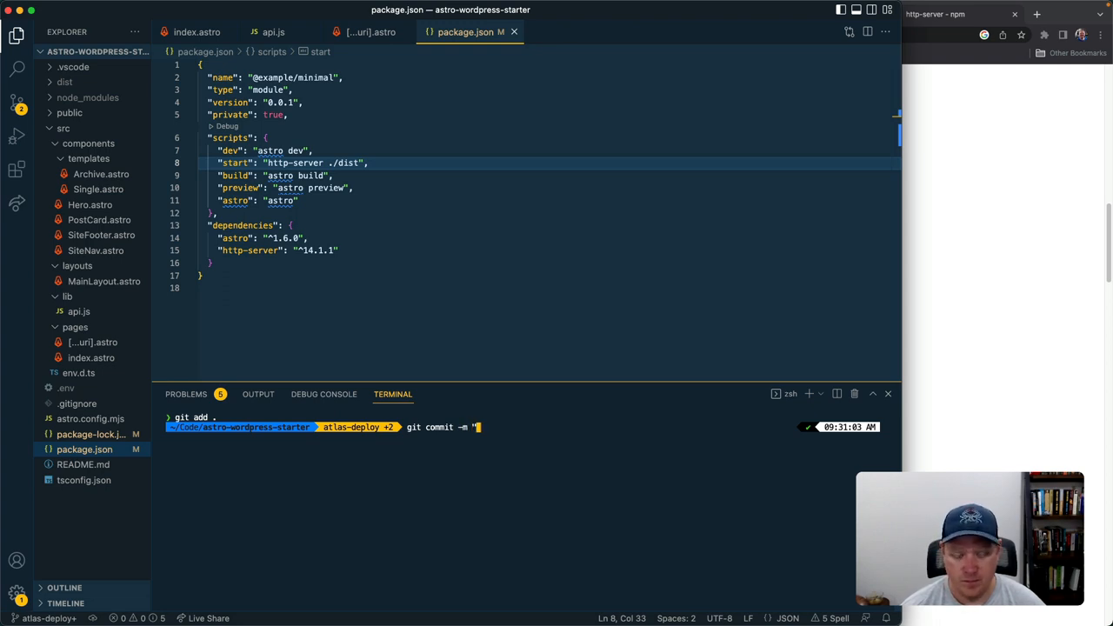
pyautogui.write('update depl')
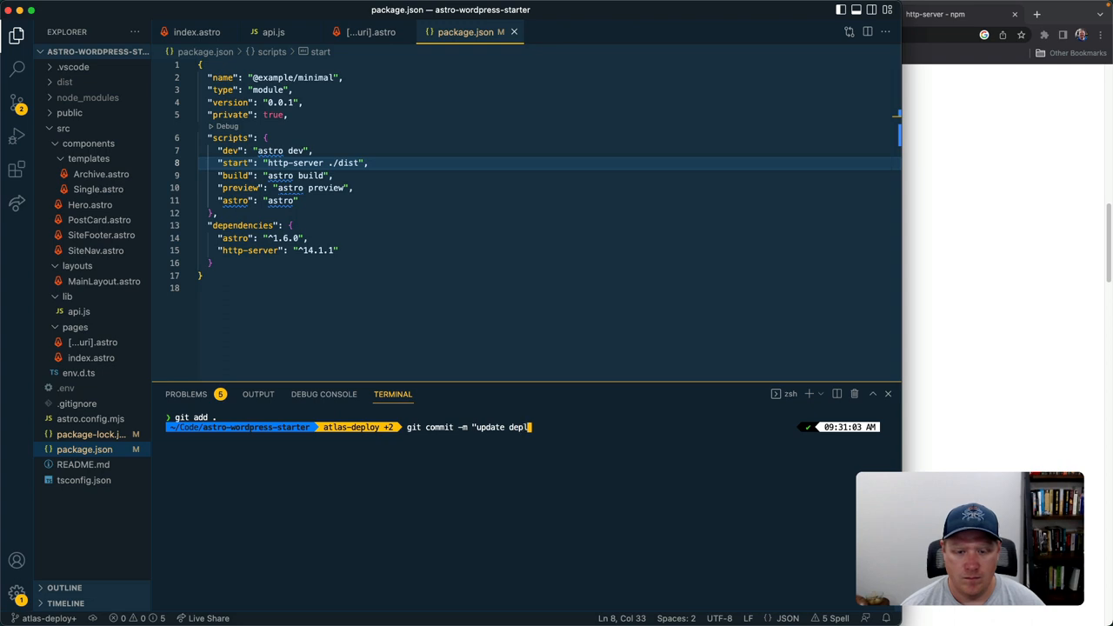
pyautogui.write('y')
pyautogui.write('git pu')
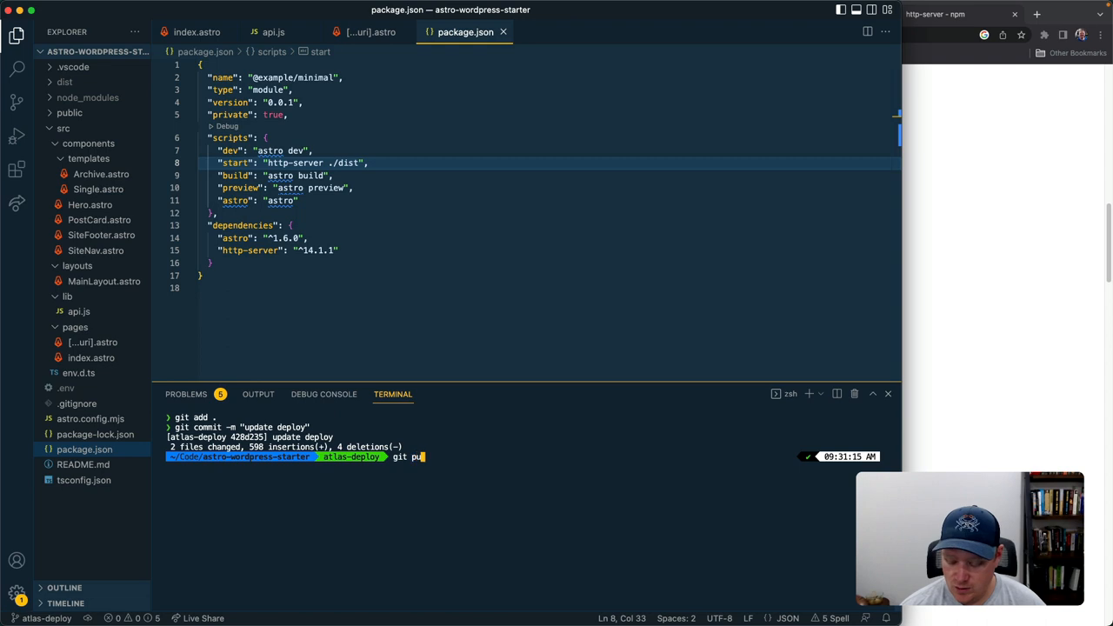
pyautogui.write('sh -v')
pyautogui.press('Return')
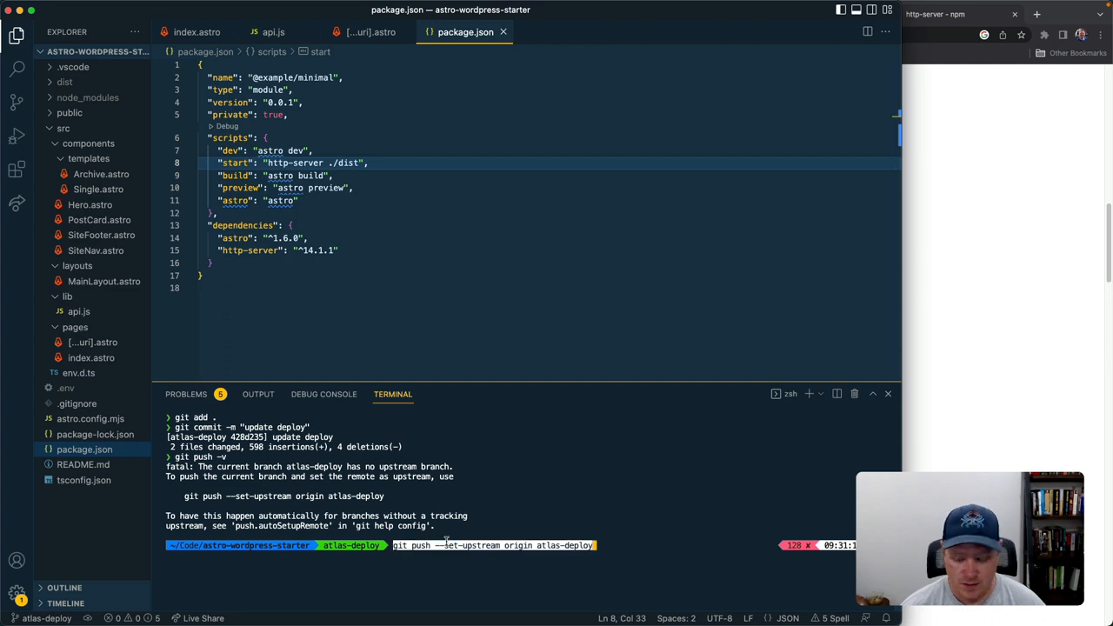
pyautogui.press('Return')
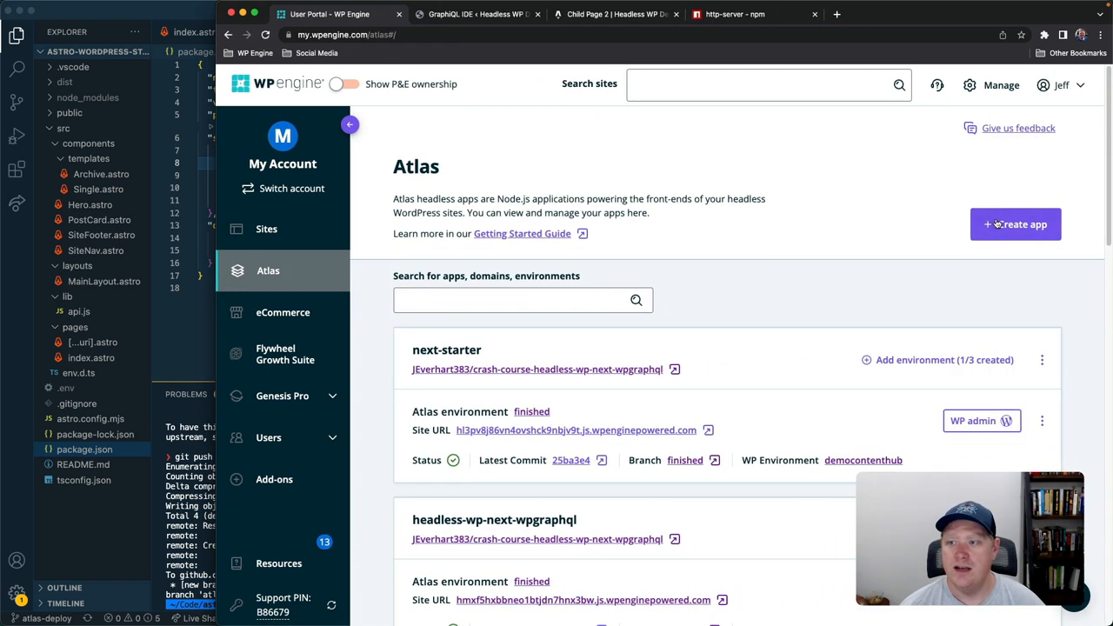
# Start a new Atlas app pulled from the astro-wordpress-starter repository
pyautogui.click(1015, 224)
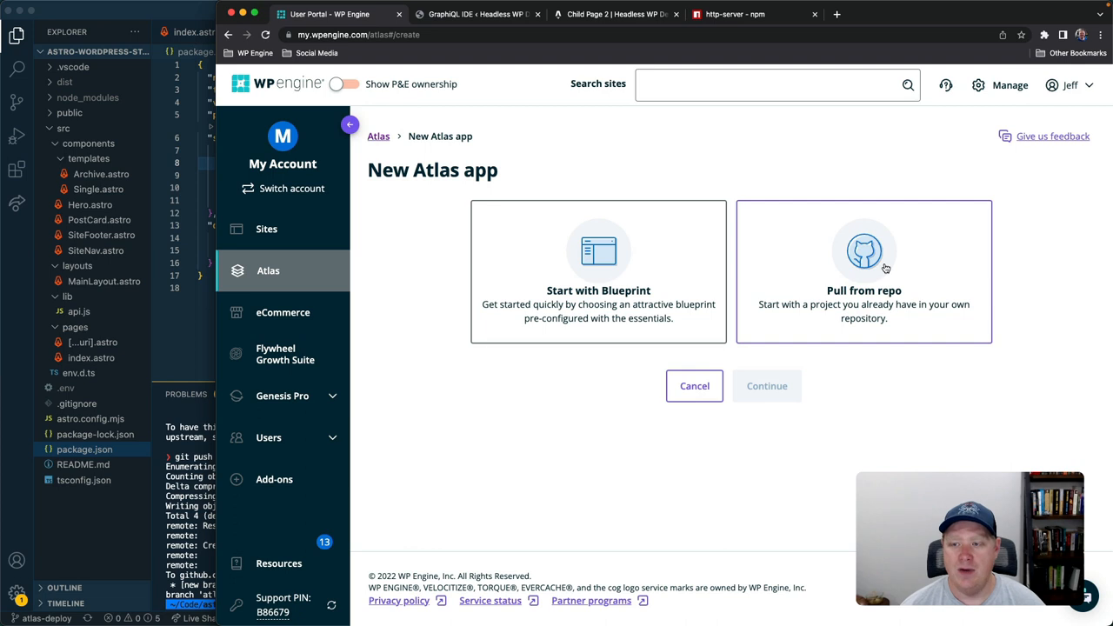
pyautogui.click(862, 271)
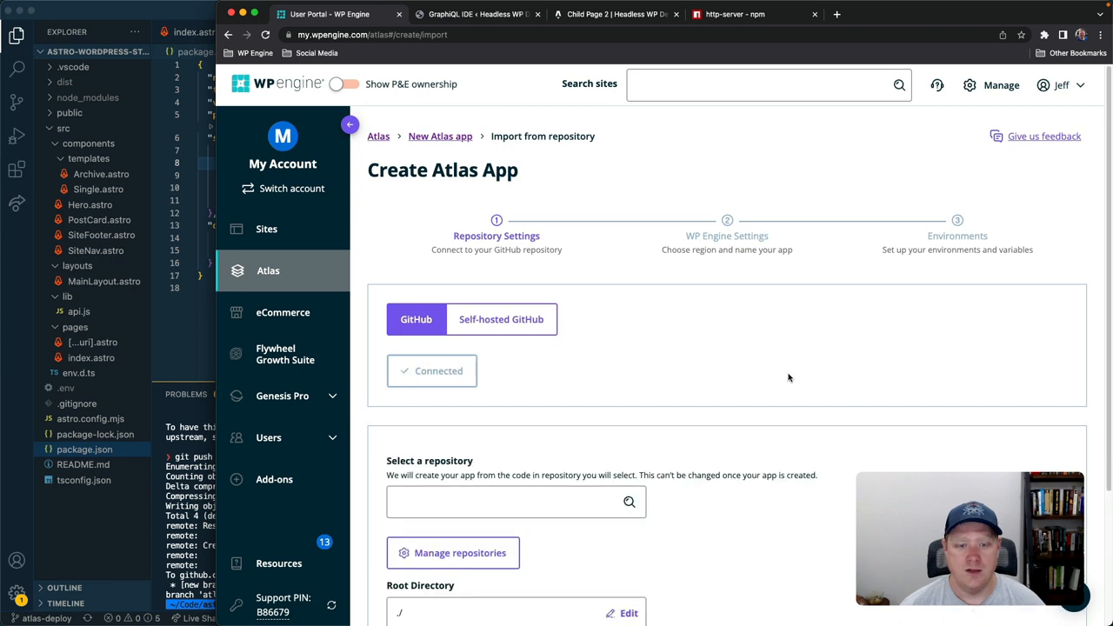
pyautogui.click(516, 501)
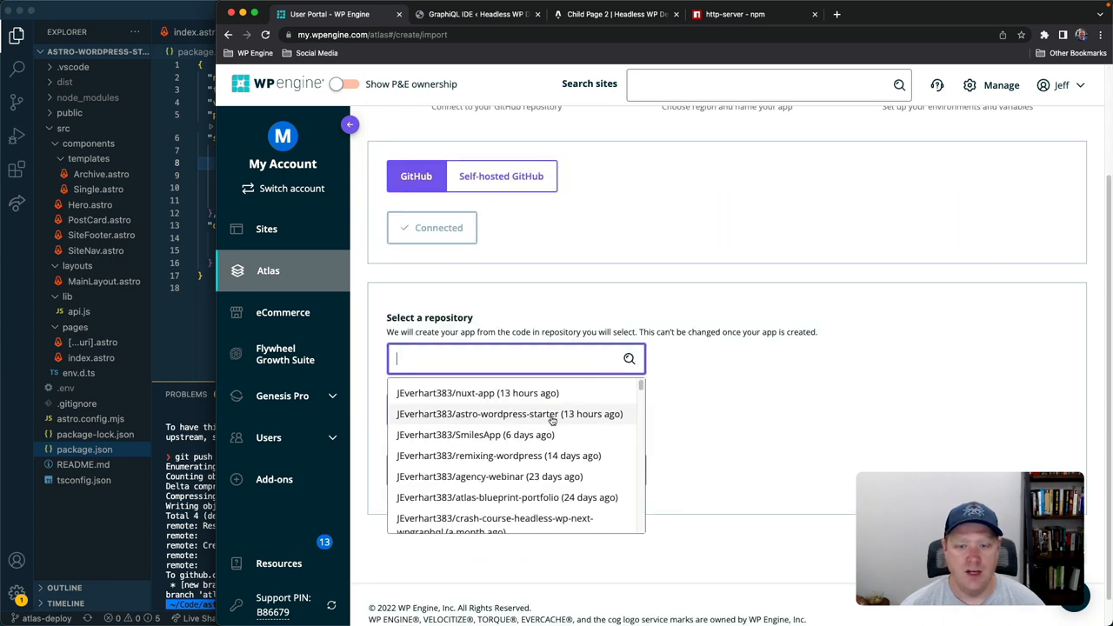
pyautogui.click(508, 414)
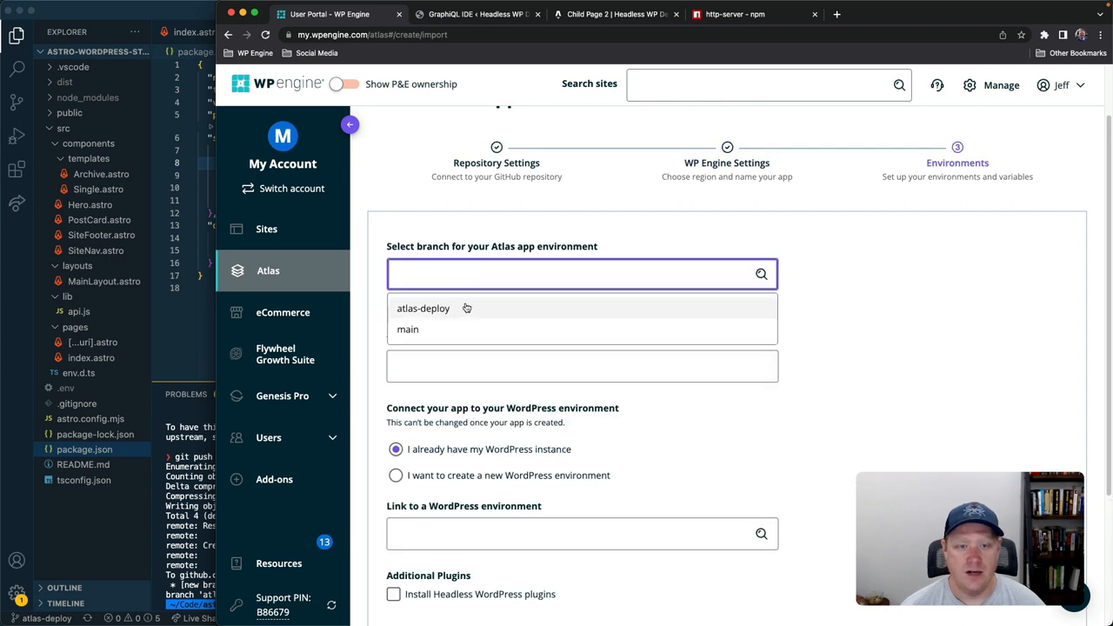
# Deploy from the atlas-deploy branch and link the democontenthub WordPress environment
pyautogui.click(424, 308)
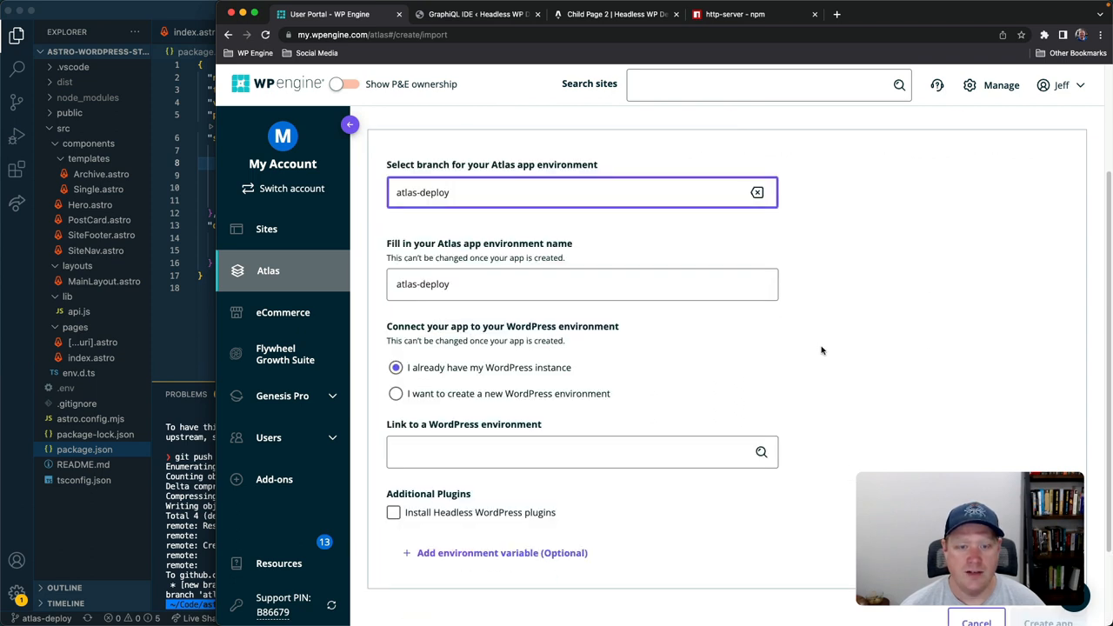
pyautogui.click(573, 452)
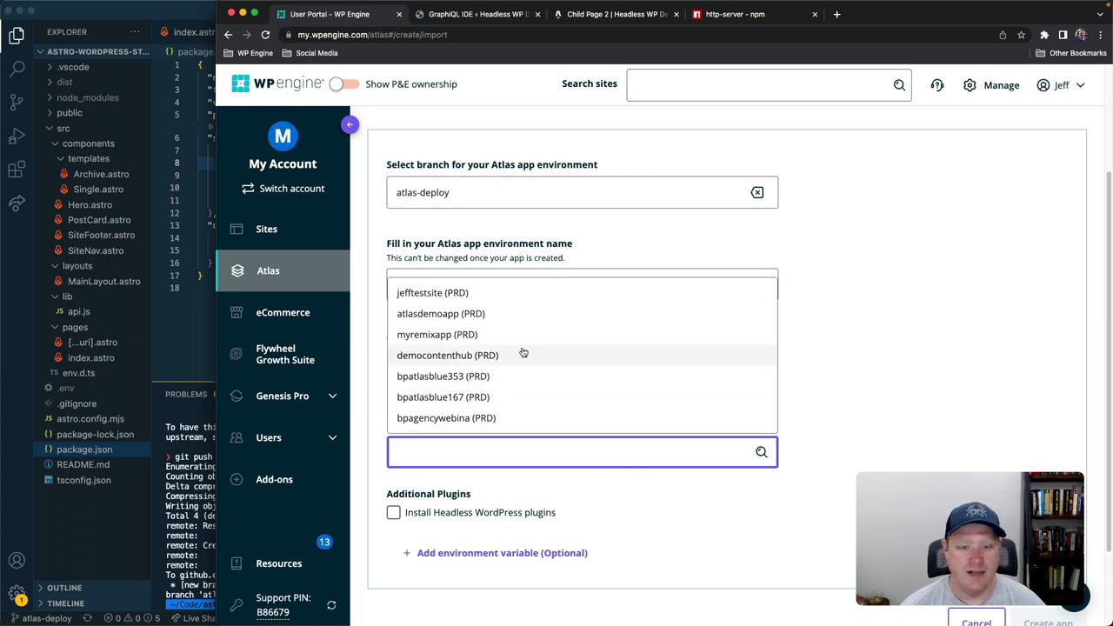
pyautogui.click(448, 355)
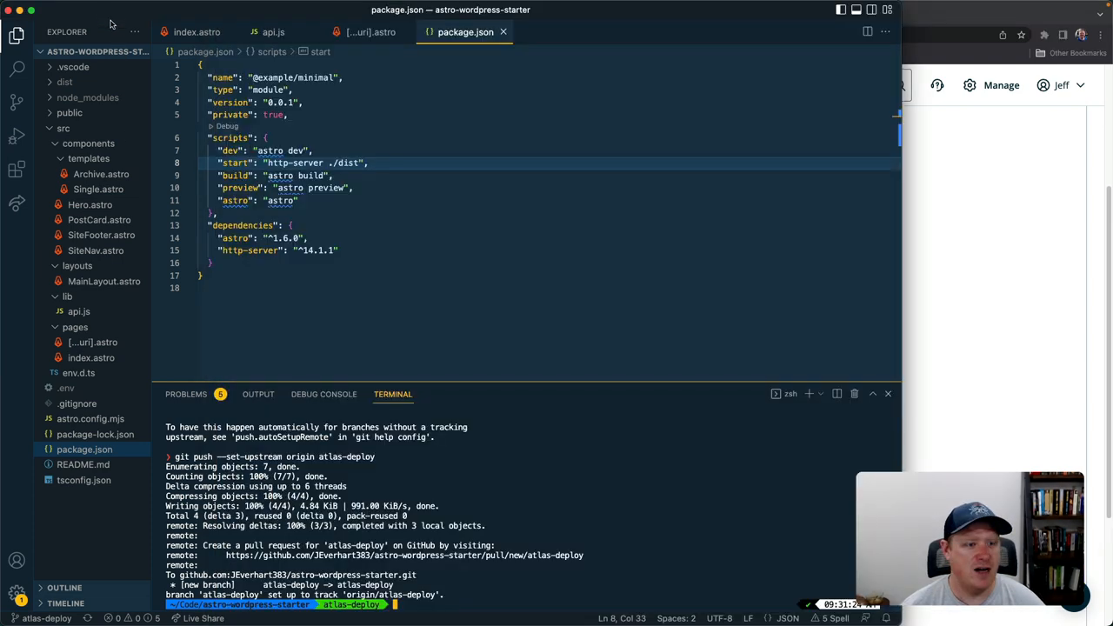
# Open env.d.ts from the Explorer sidebar in the editor
pyautogui.click(78, 372)
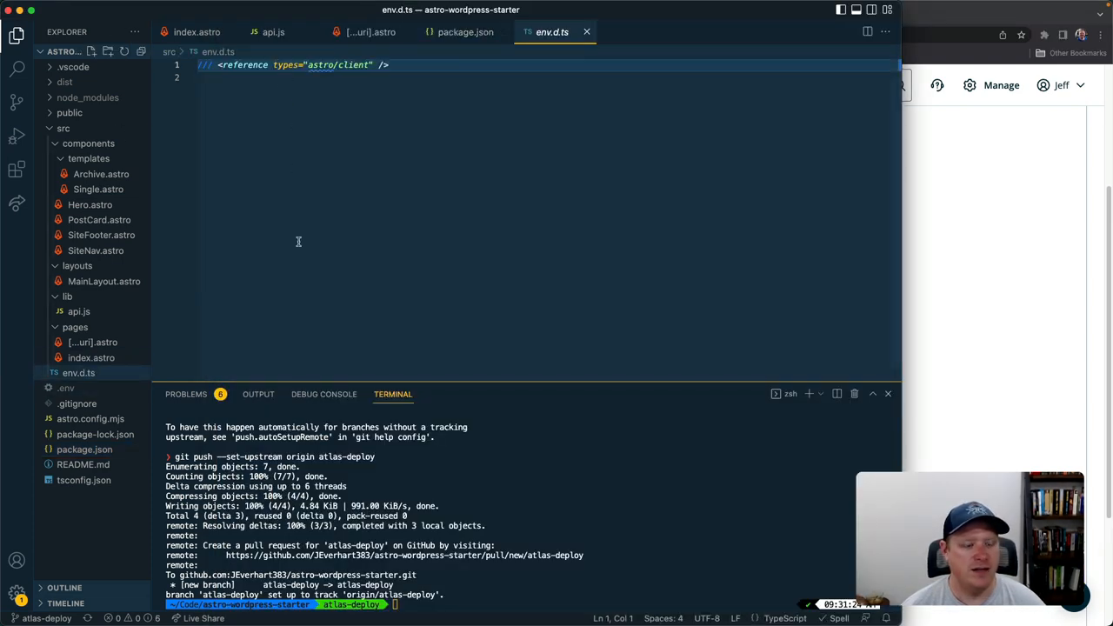
pyautogui.click(66, 386)
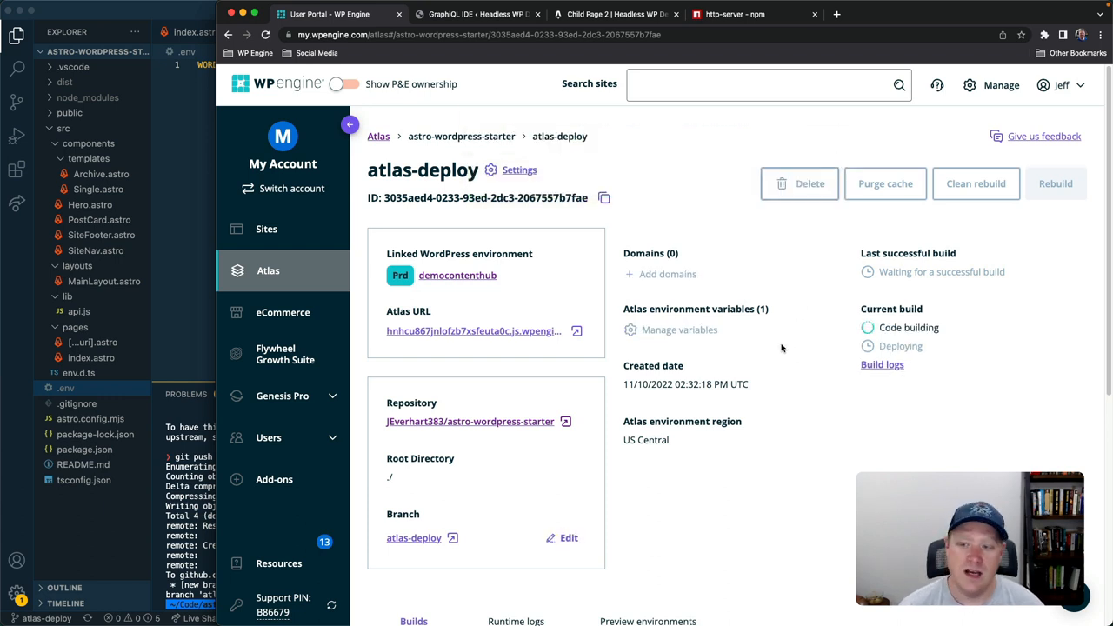
pyautogui.moveTo(772, 346)
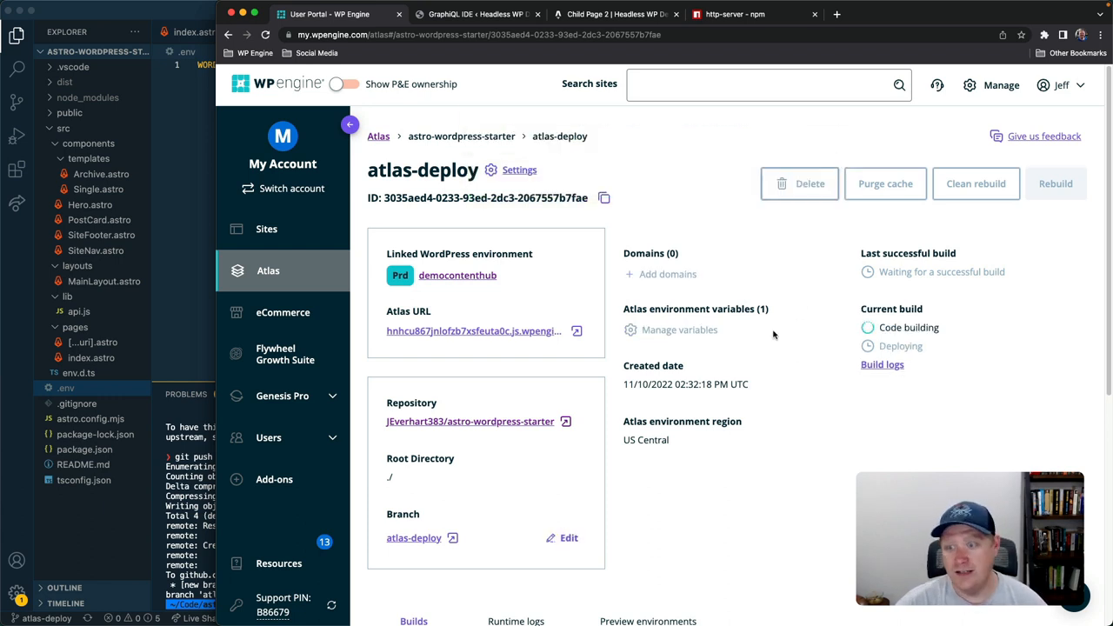
pyautogui.moveTo(765, 358)
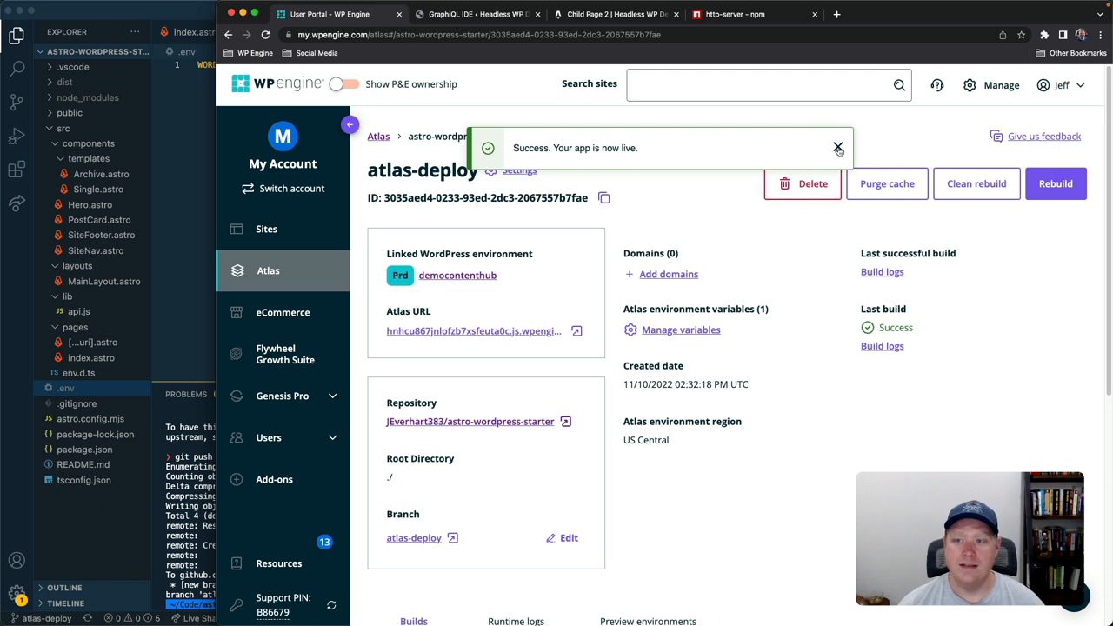
# Dismiss the 'Your app is live' notice once the atlas-deploy build succeeds
pyautogui.click(838, 146)
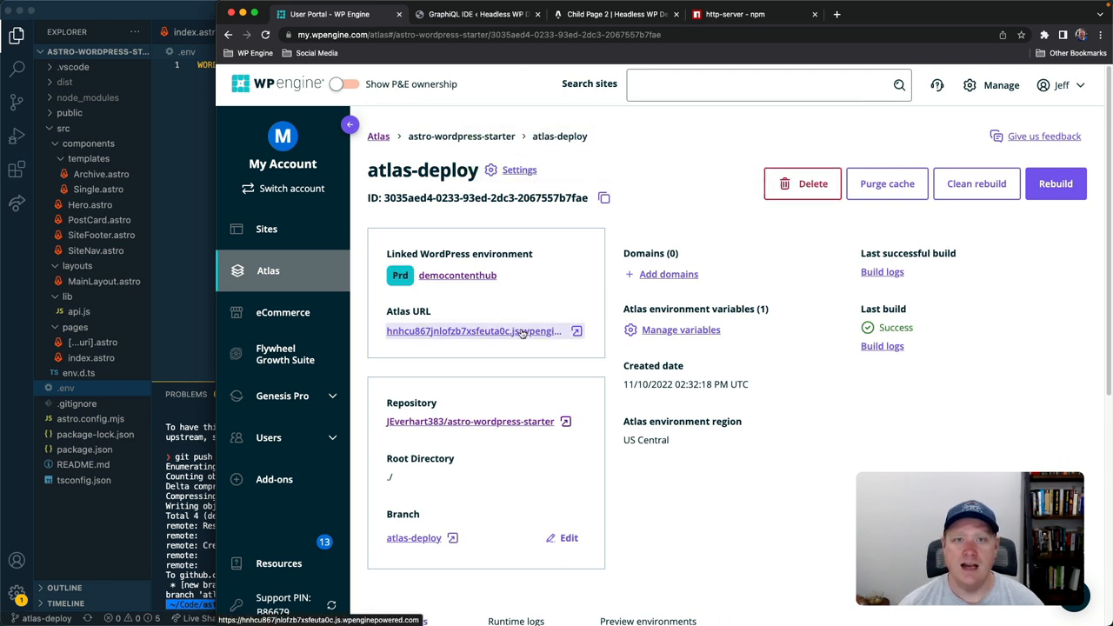
# Open the live Atlas URL and look over the Headless WP Demo home page
pyautogui.click(472, 330)
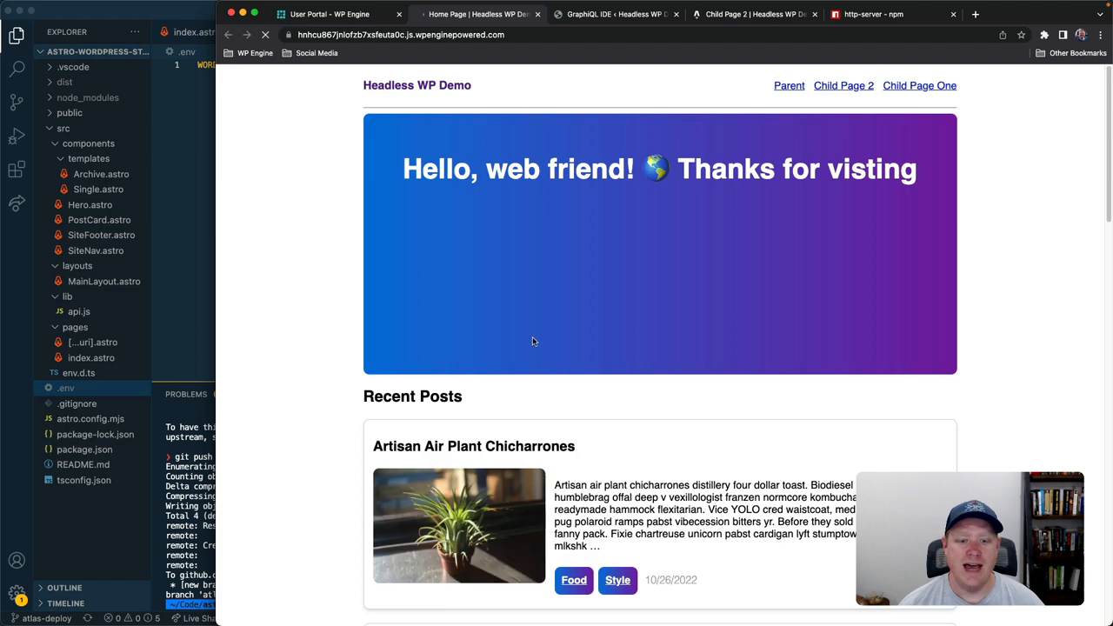
pyautogui.moveTo(717, 396)
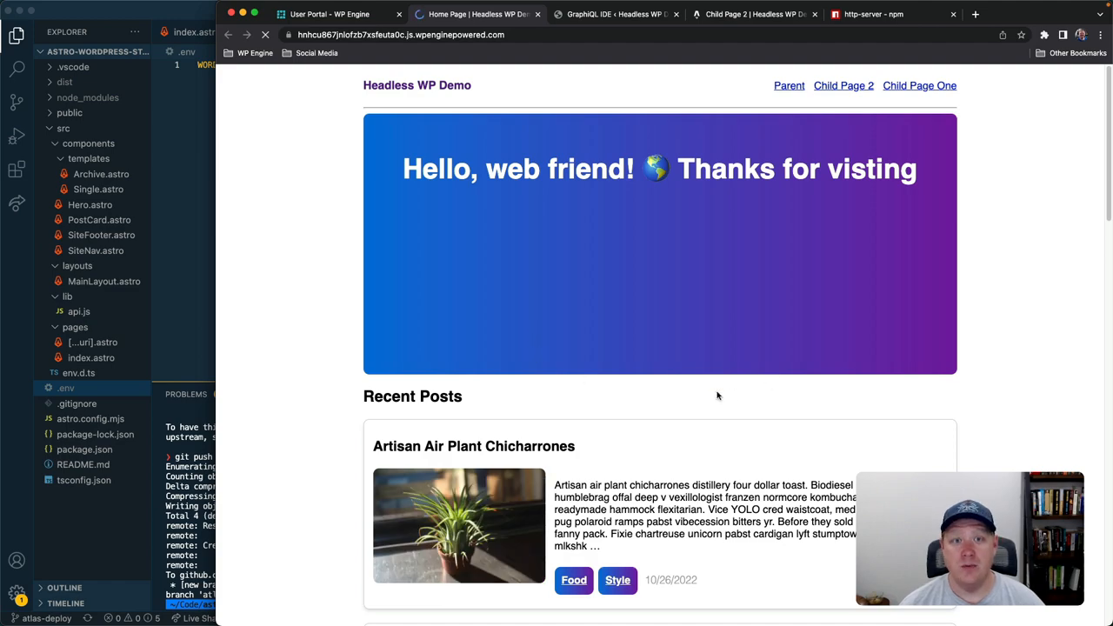
pyautogui.scroll(-3)
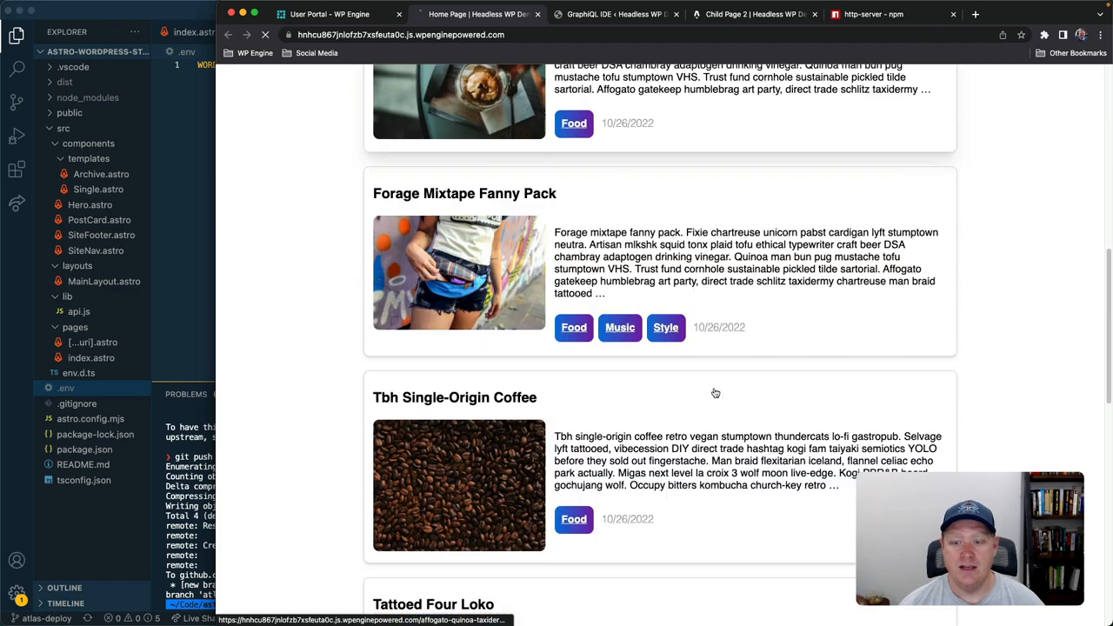
pyautogui.scroll(3)
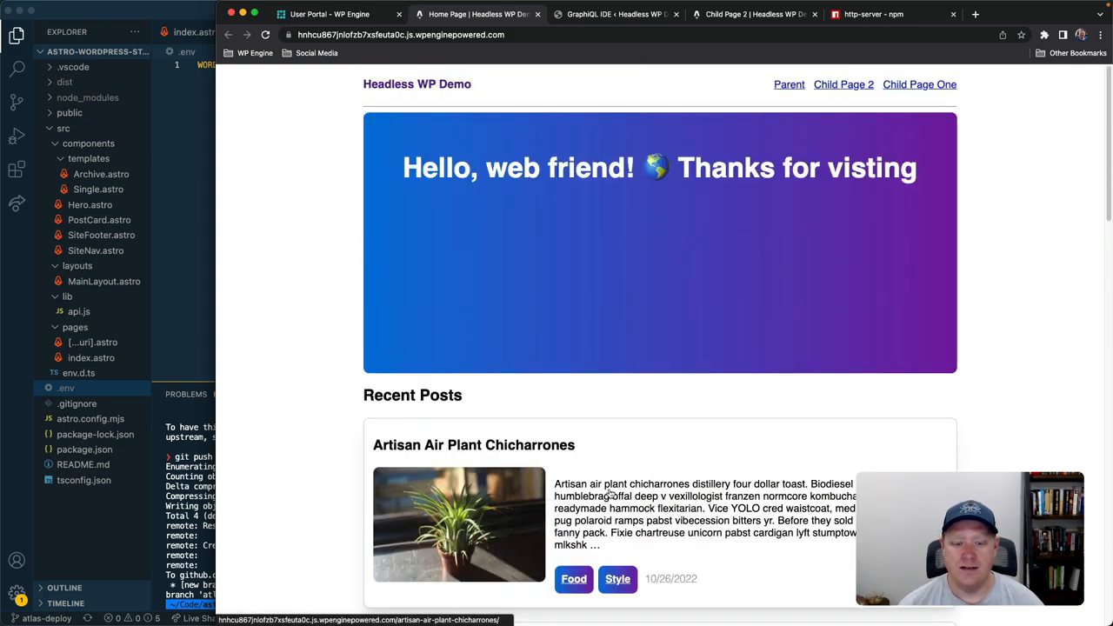
# Browse the Artisan Air Plant Chicharrones post and the Child Page 2 page
pyautogui.click(473, 445)
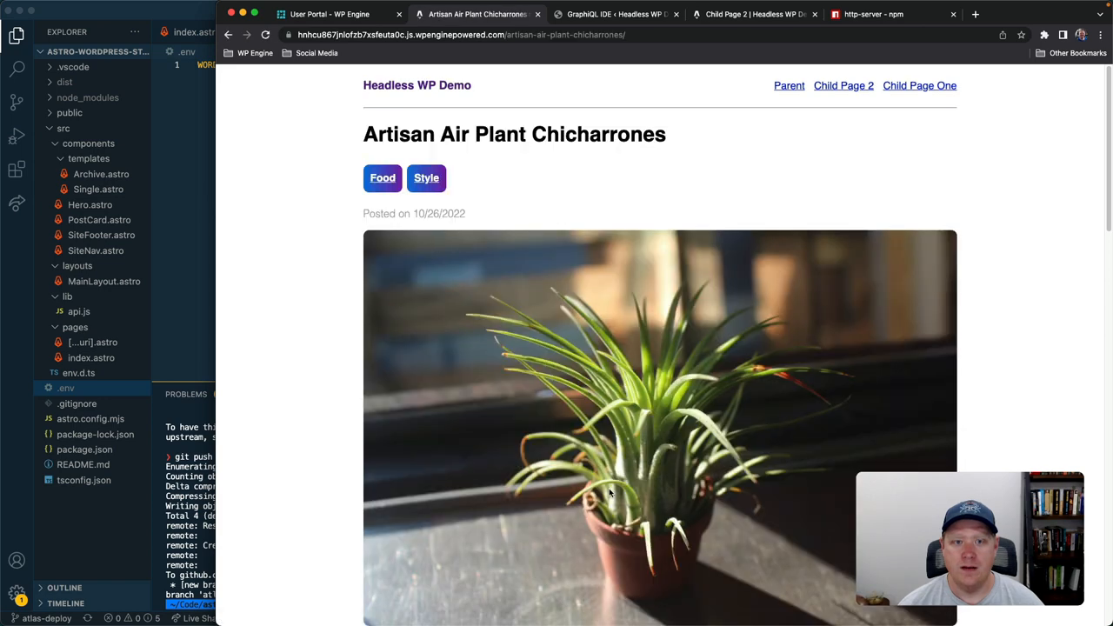
pyautogui.click(382, 177)
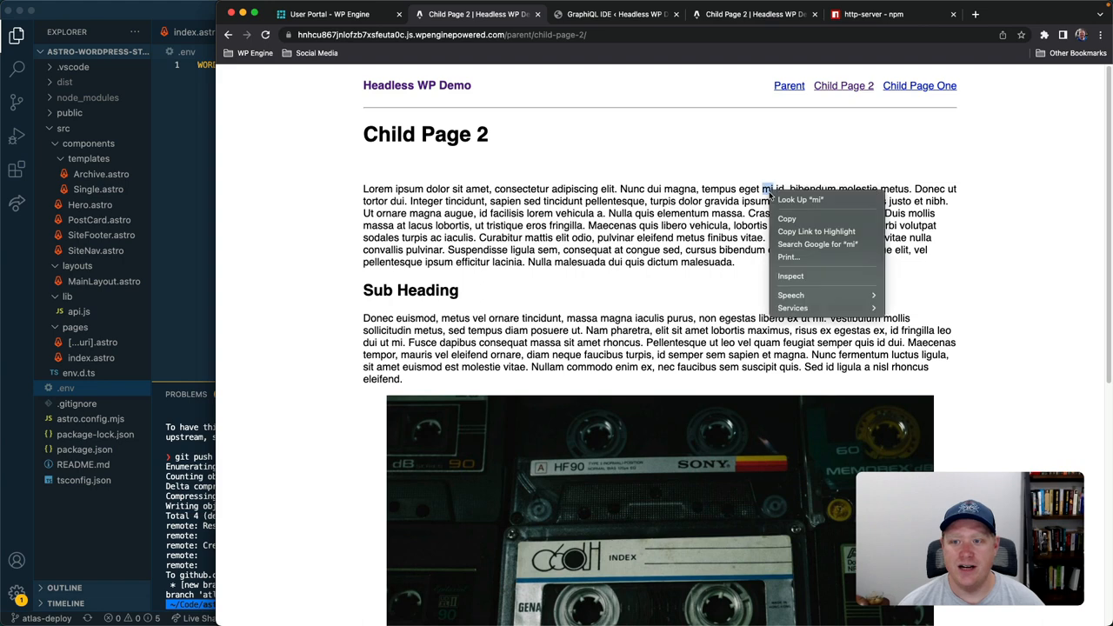
# Inspect Child Page 2's rendered HTML in DevTools, then view the Affogato Quinoa Taxidermy post
pyautogui.click(789, 275)
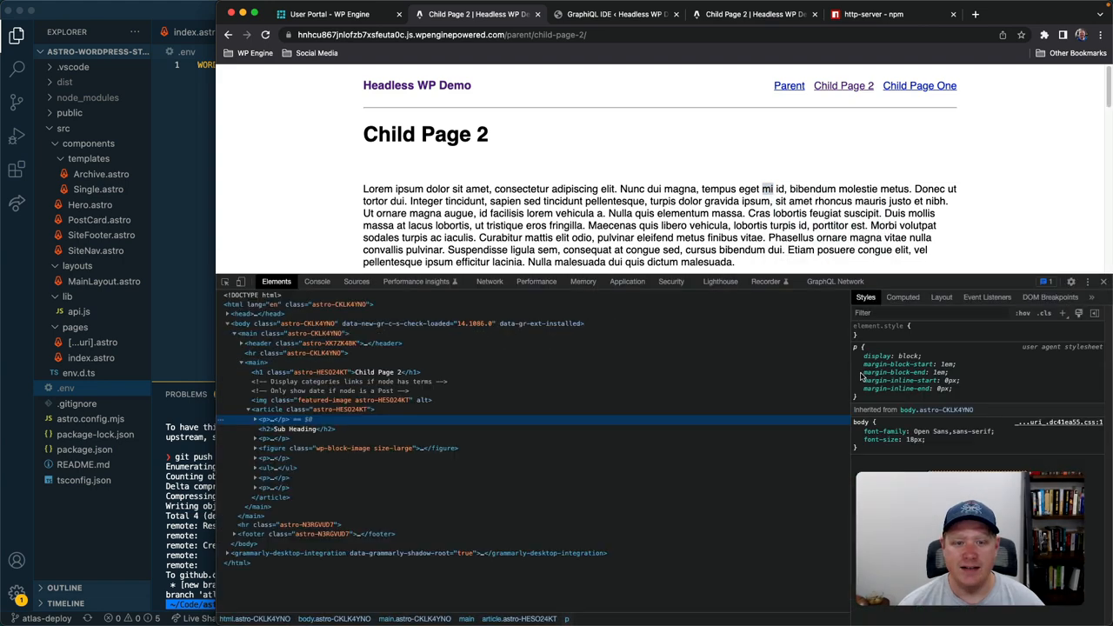
pyautogui.click(489, 282)
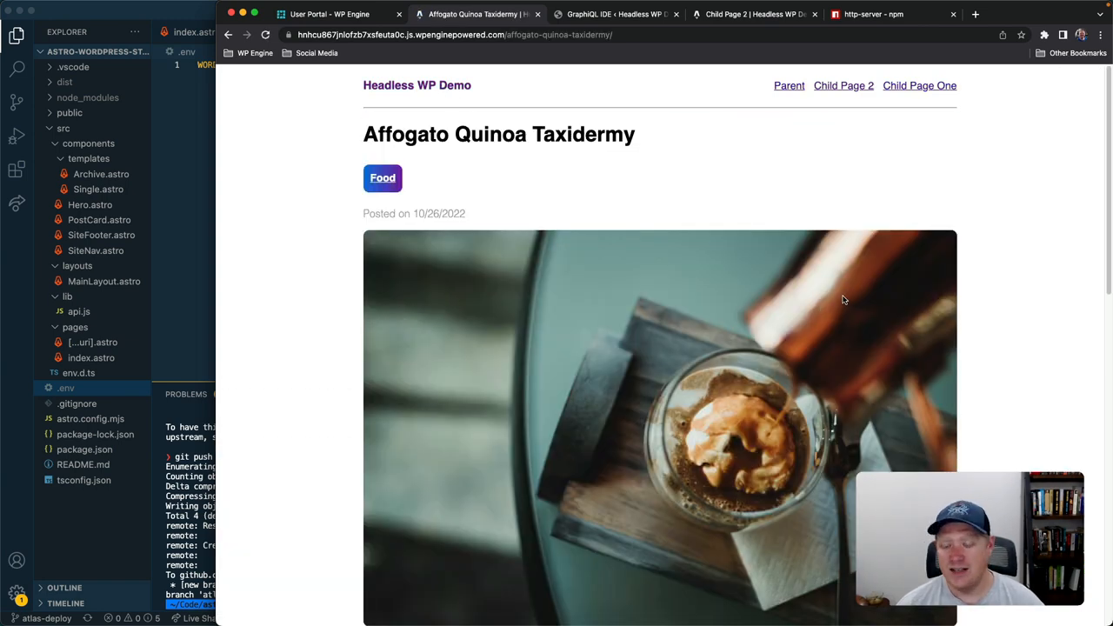
pyautogui.moveTo(824, 294)
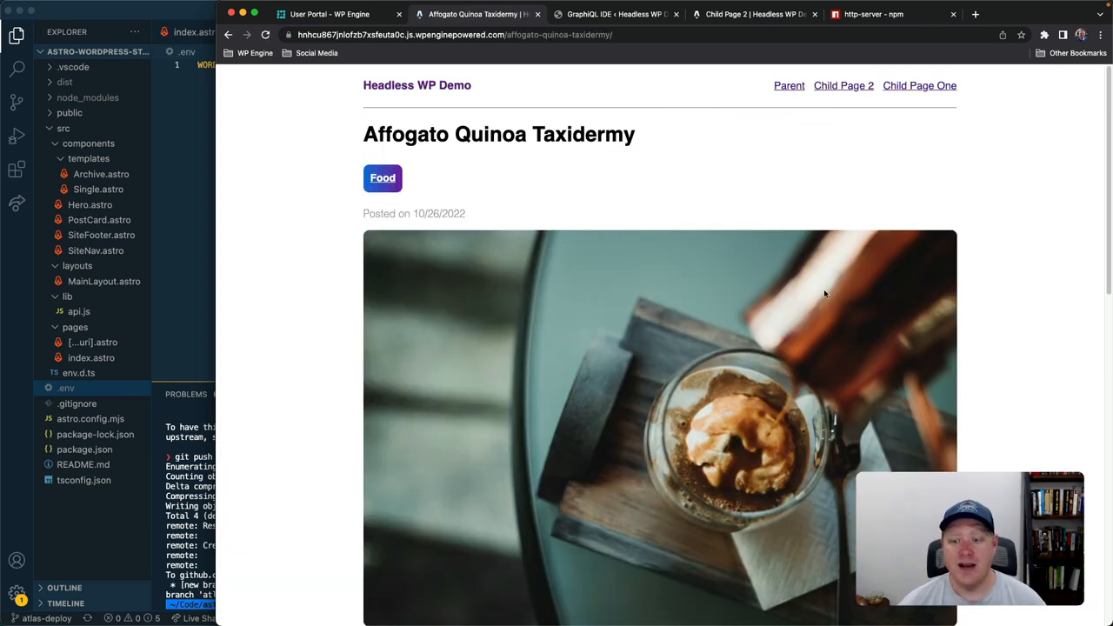
pyautogui.moveTo(817, 292)
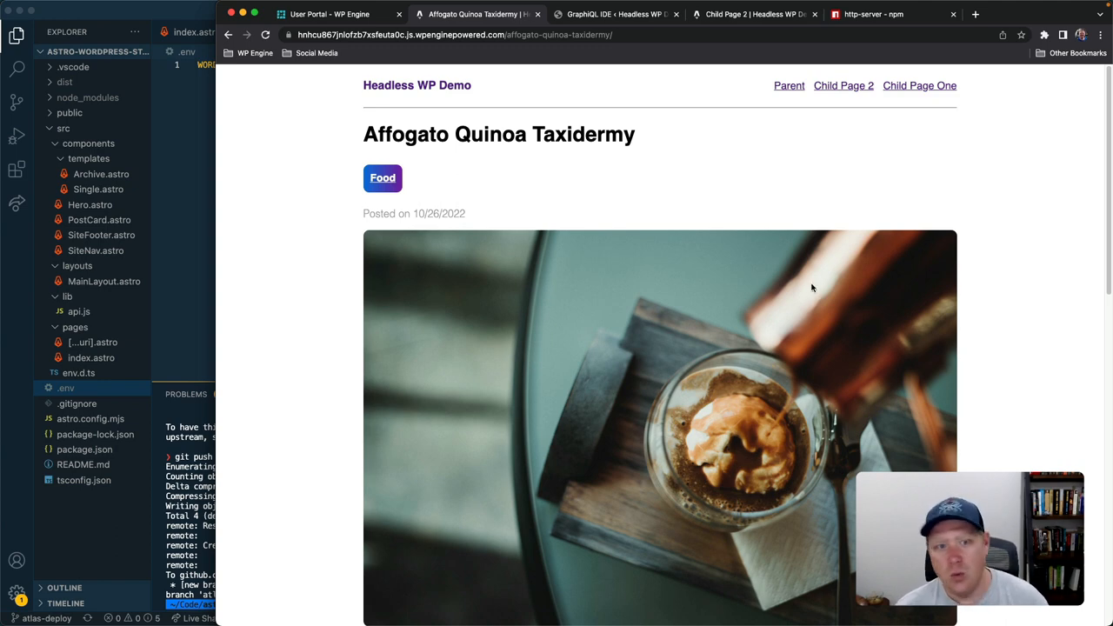
pyautogui.moveTo(939, 266)
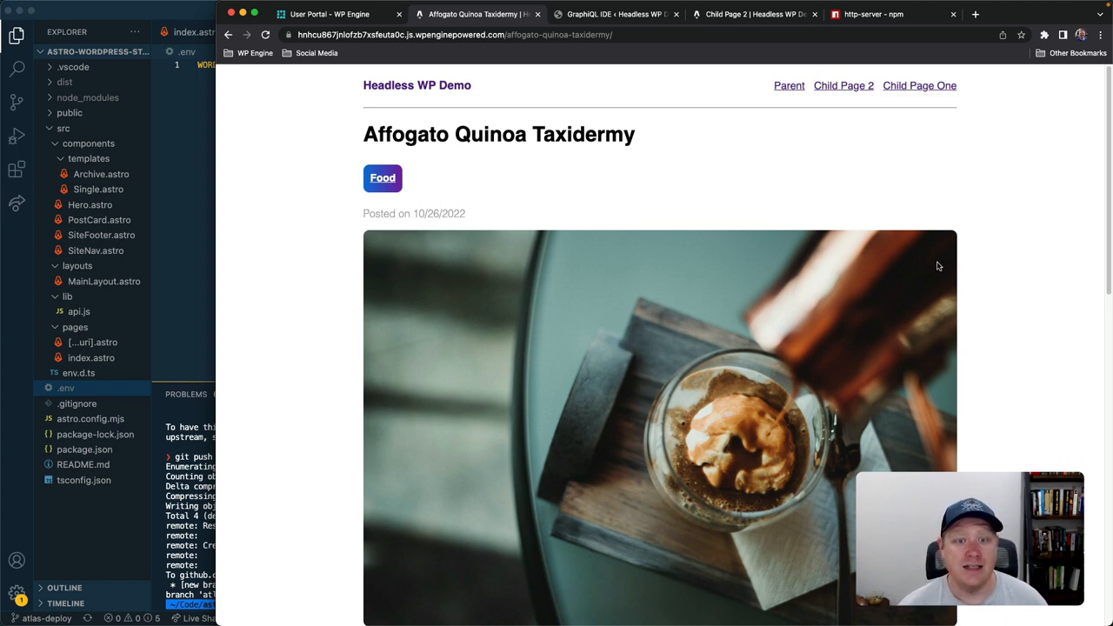
pyautogui.moveTo(946, 264)
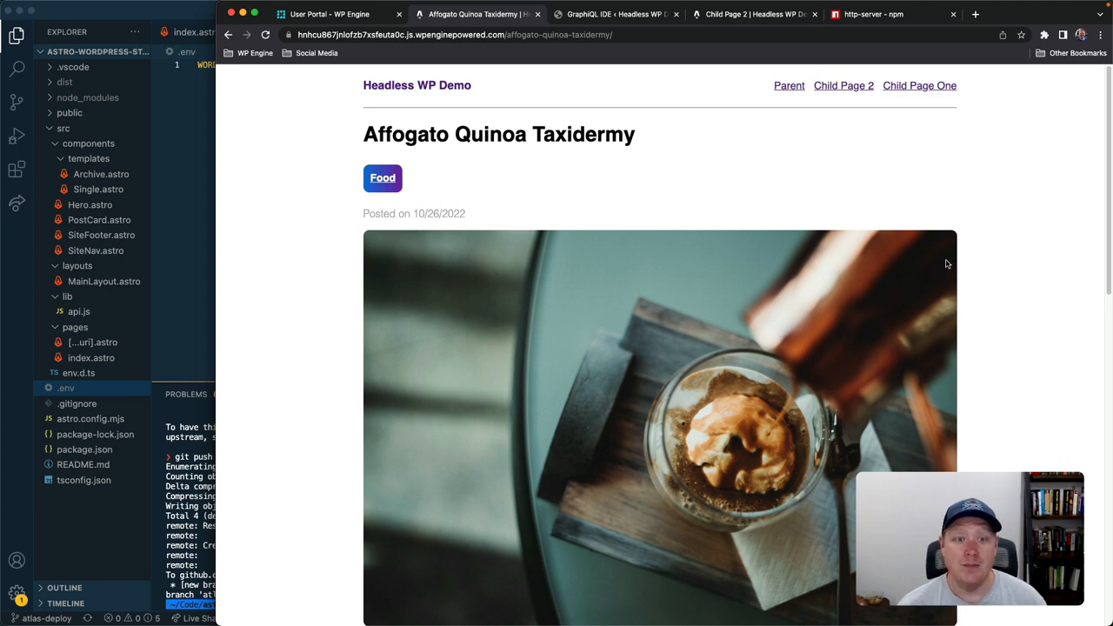
pyautogui.moveTo(977, 260)
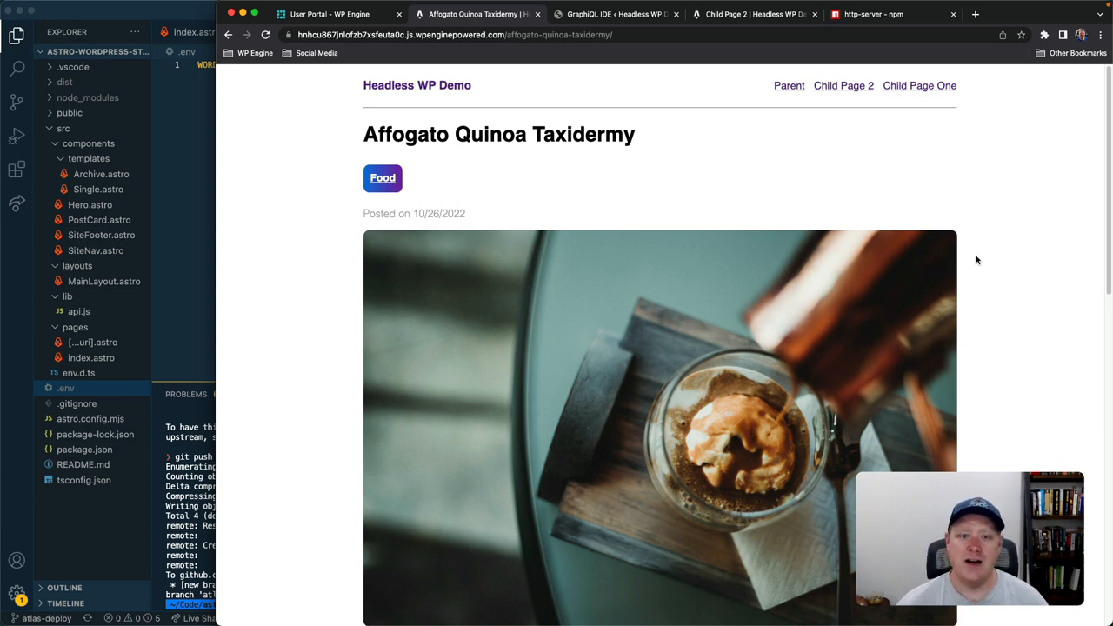
pyautogui.moveTo(982, 263)
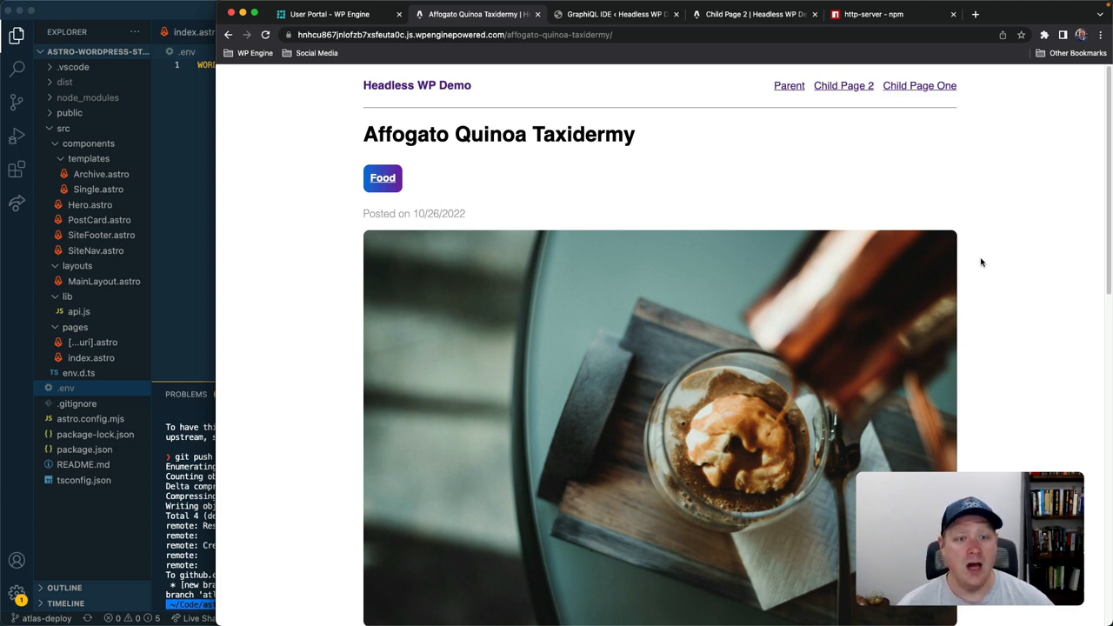
pyautogui.moveTo(977, 261)
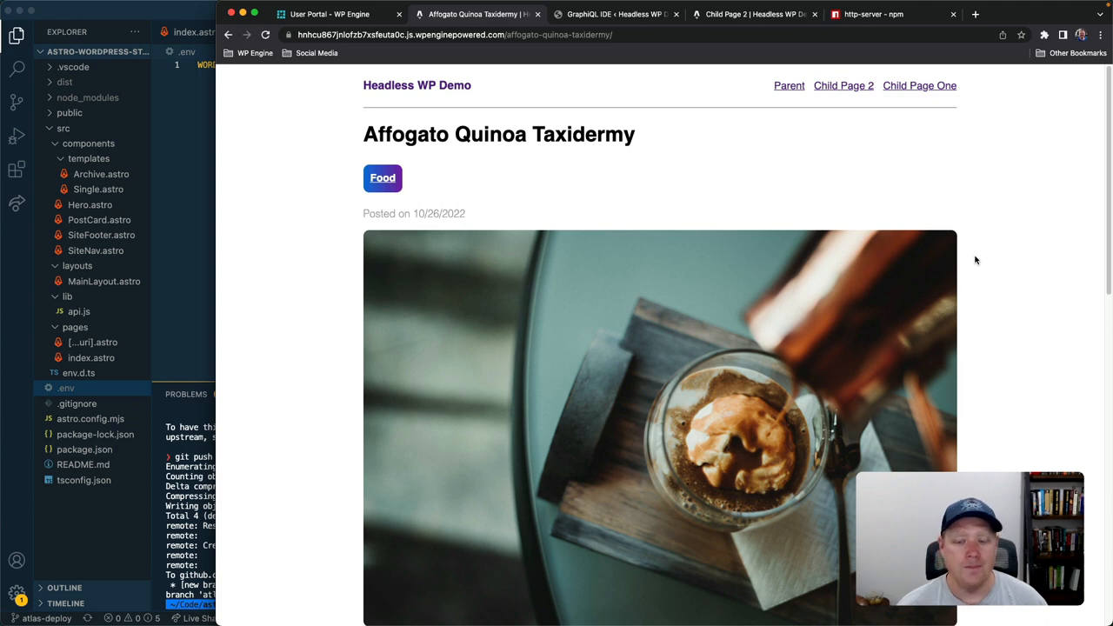